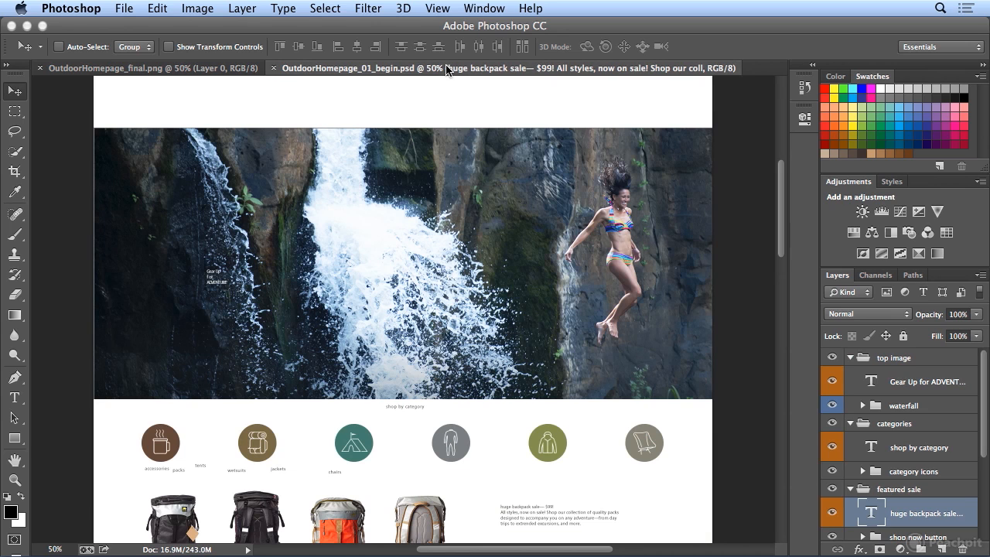
pyautogui.moveTo(407, 87)
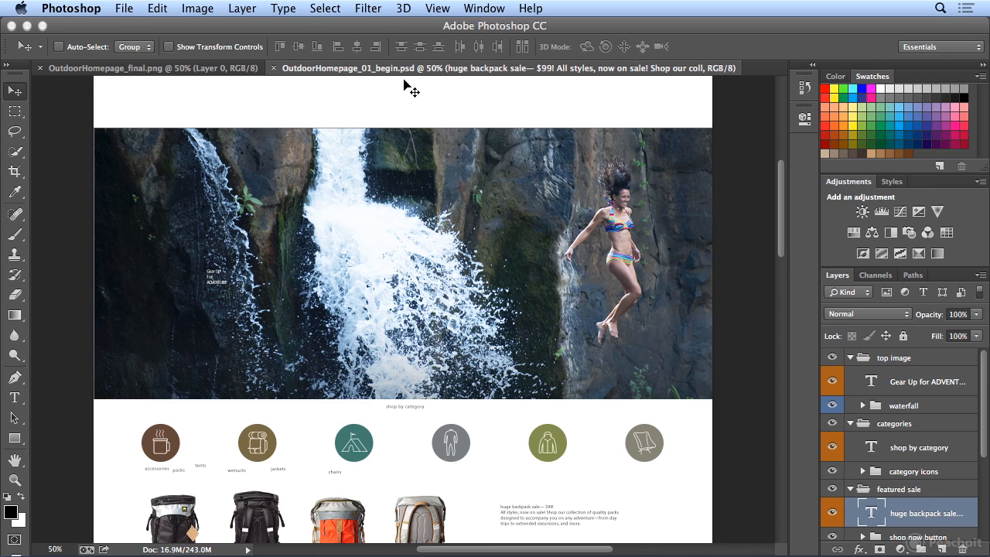
# Create a horizontal text layer at the header's top-left and type 'products'
pyautogui.click(14, 396)
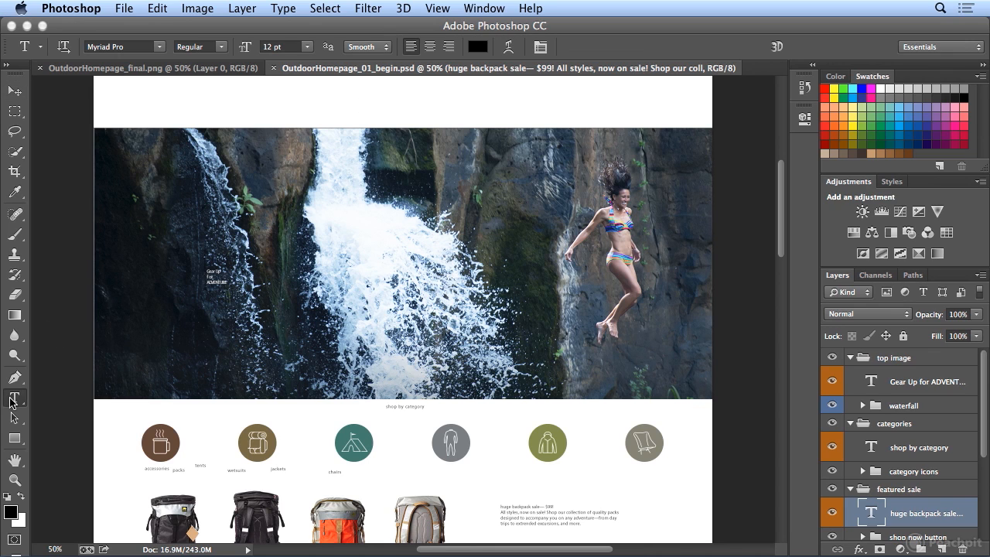
pyautogui.moveTo(14, 398)
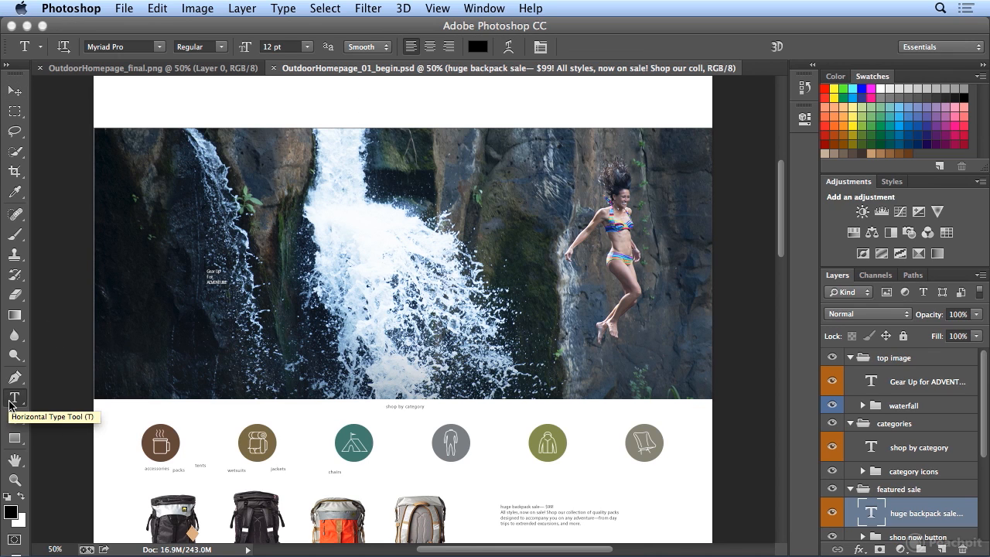
pyautogui.moveTo(66, 375)
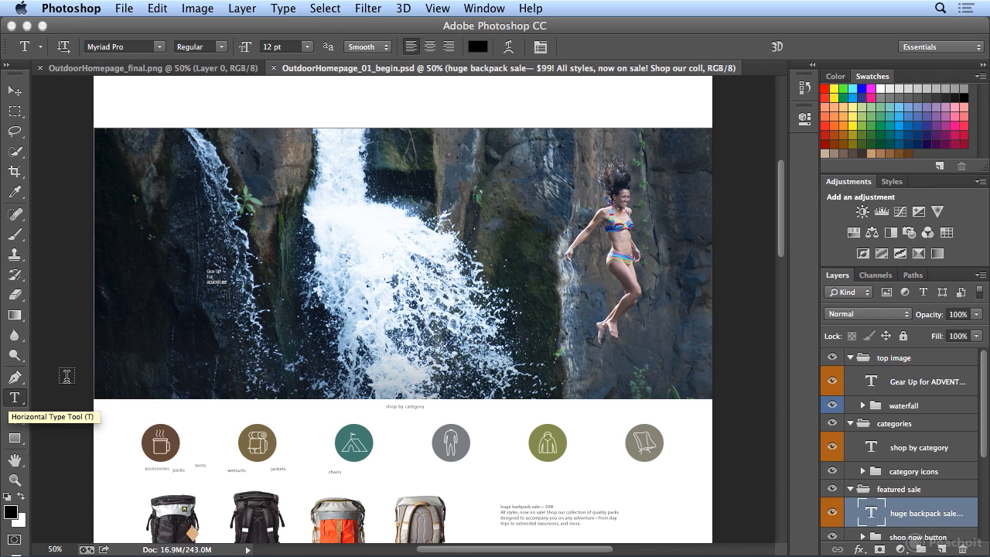
pyautogui.moveTo(132, 106)
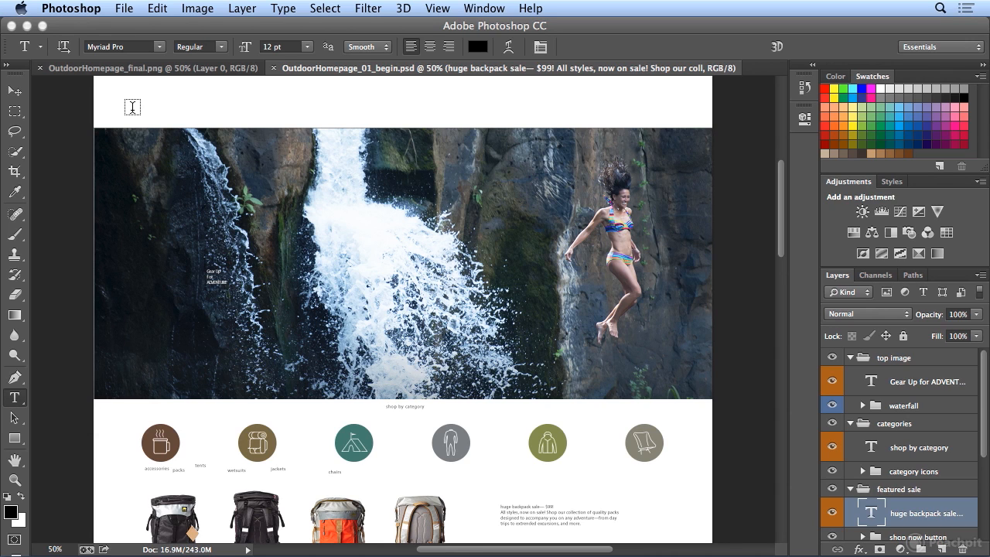
pyautogui.click(132, 106)
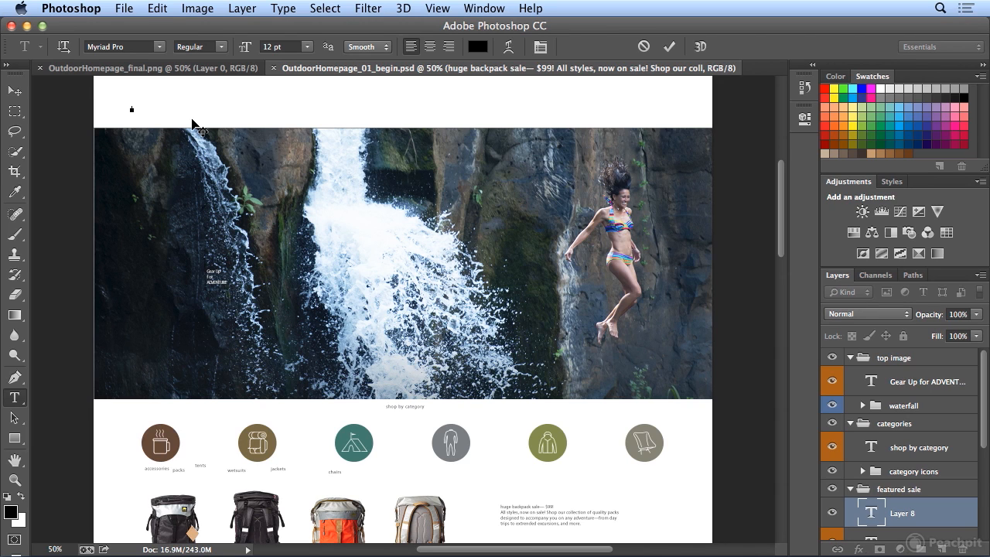
pyautogui.write('head')
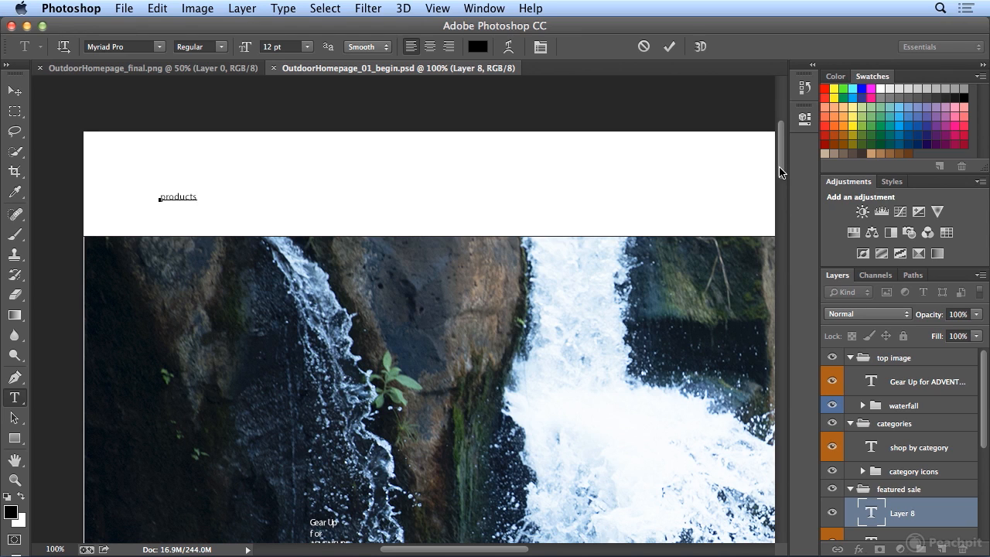
pyautogui.moveTo(168, 190)
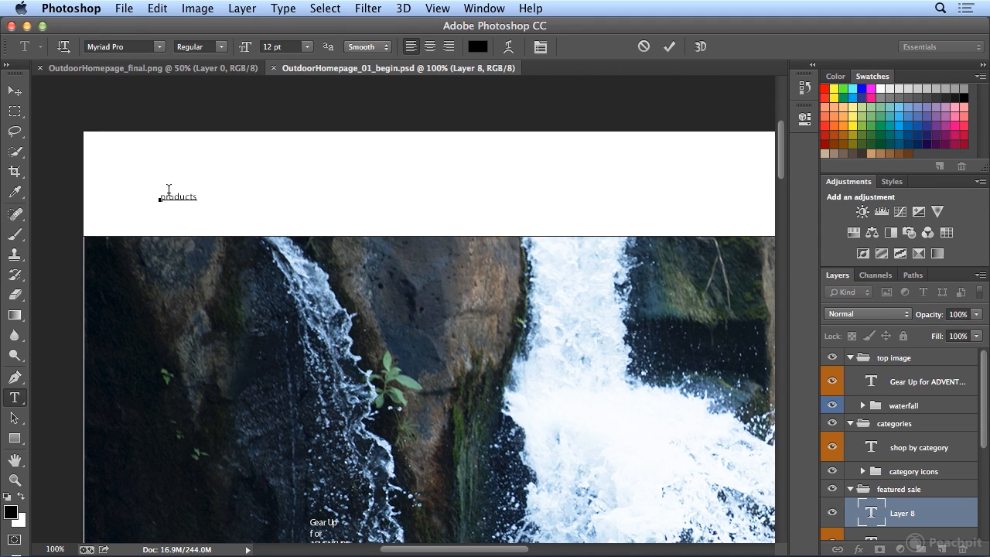
# Select 'products' and try larger font sizes: 18, 15, 22 and 16 pt
pyautogui.doubleClick(178, 196)
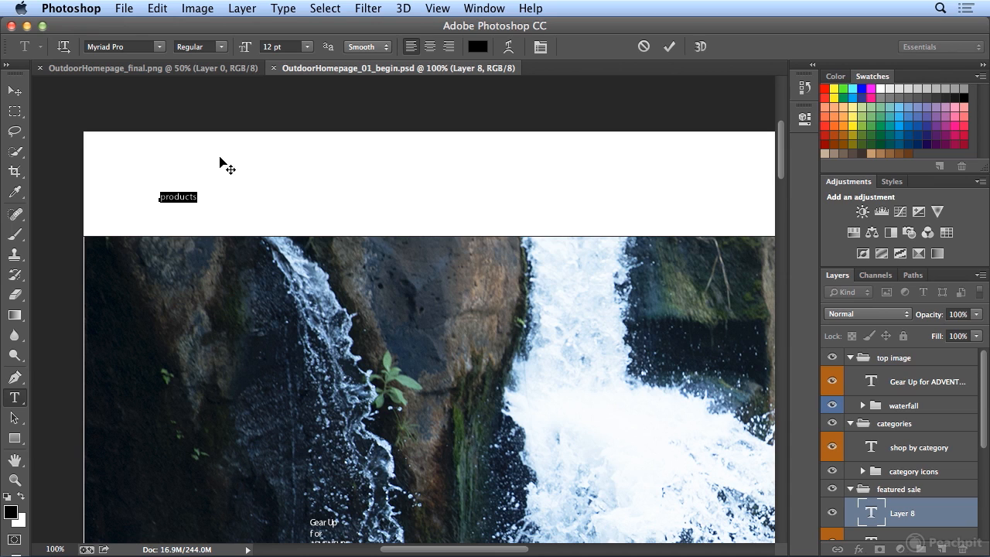
pyautogui.click(307, 46)
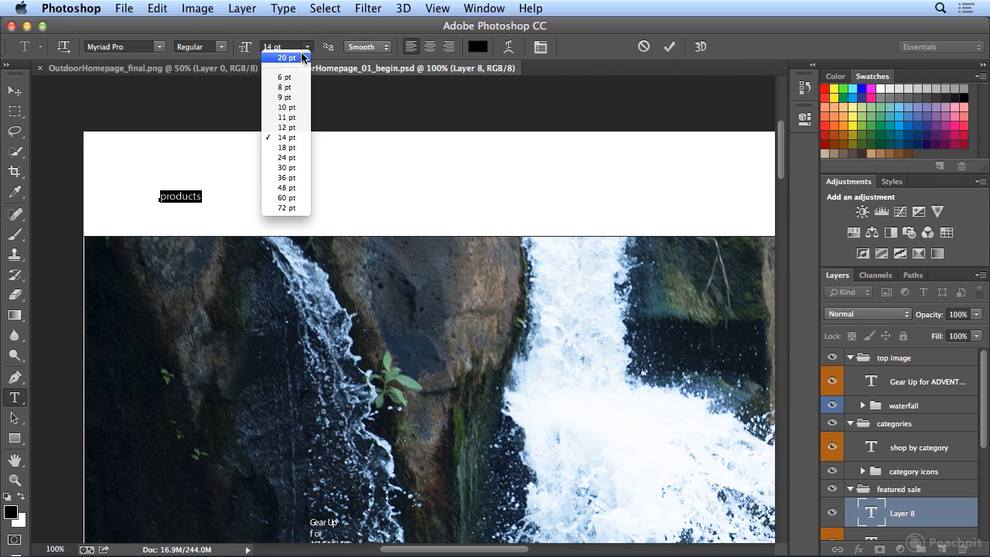
pyautogui.click(286, 147)
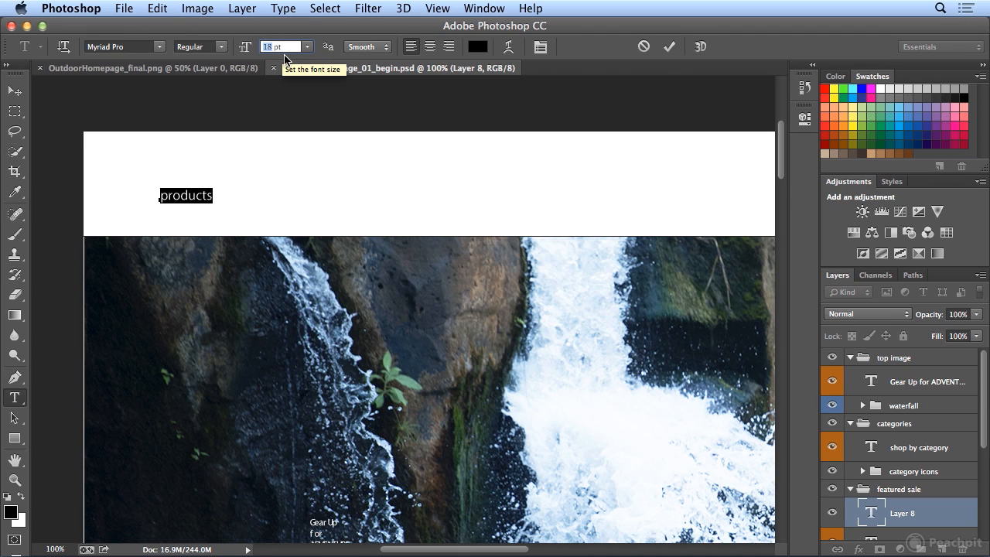
pyautogui.write('15')
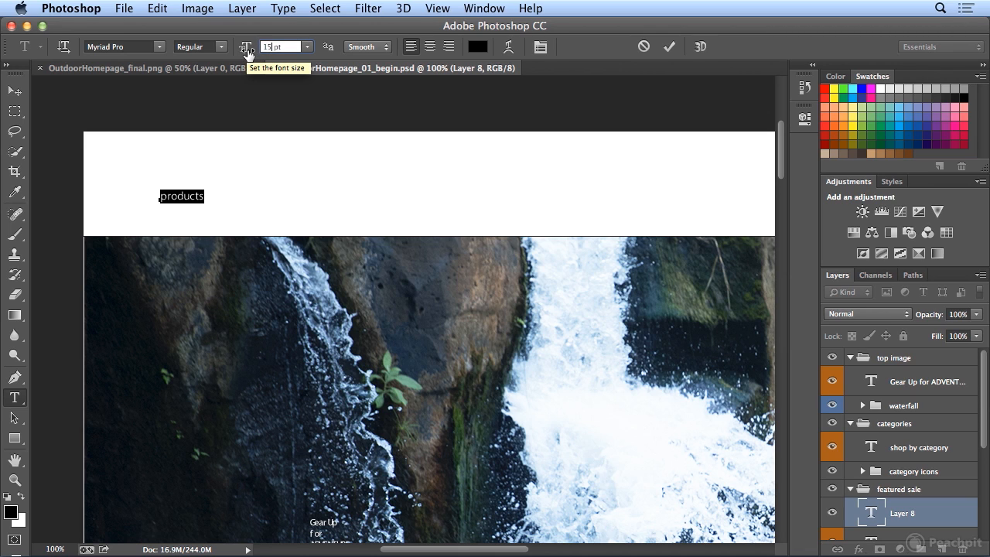
pyautogui.write('22')
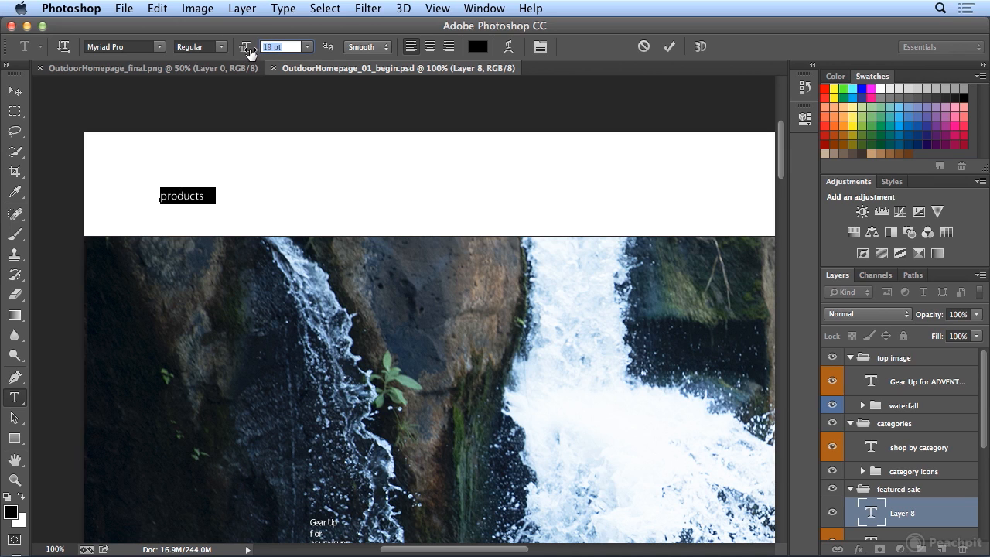
pyautogui.write('16 pt')
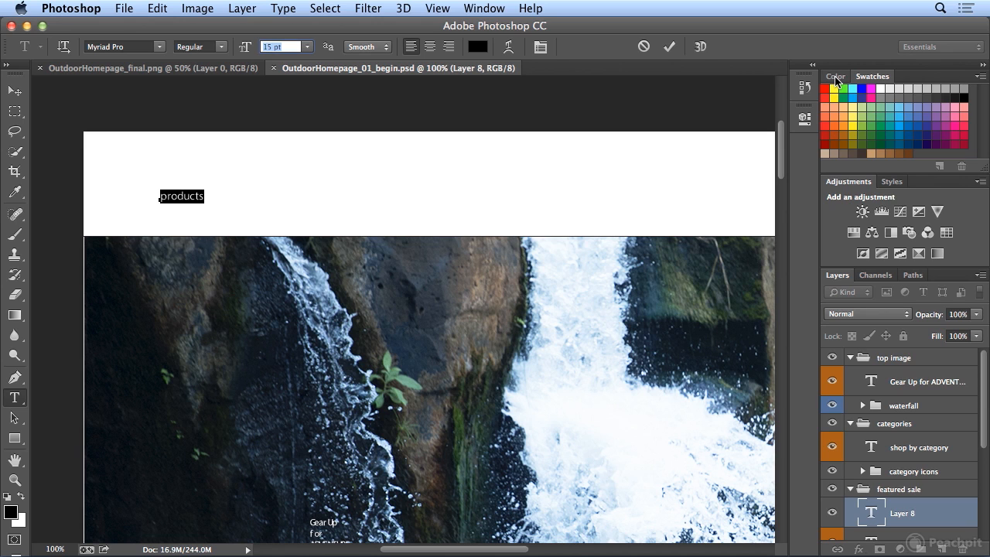
# Keep the heading at 15 pt and briefly check the Color and Swatches panels
pyautogui.click(980, 81)
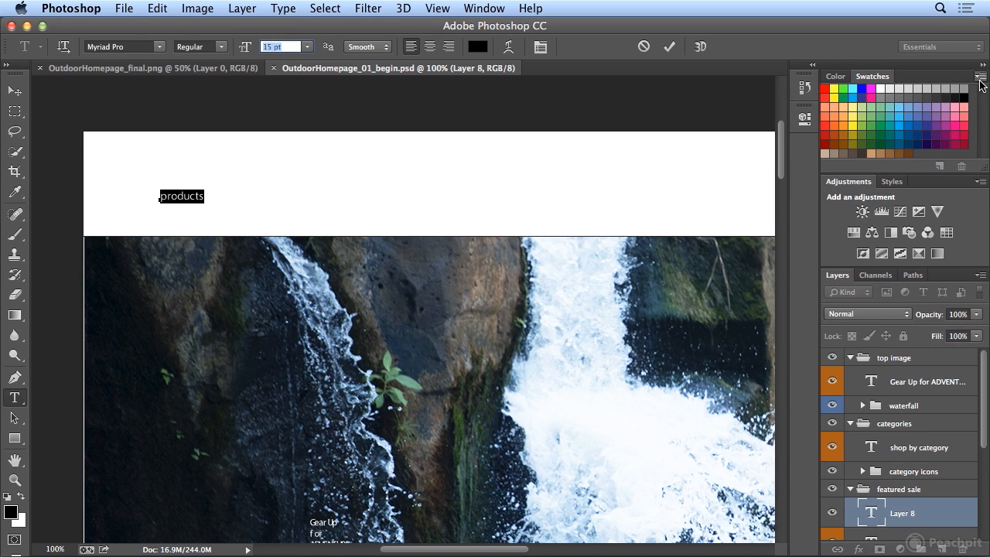
pyautogui.moveTo(352, 126)
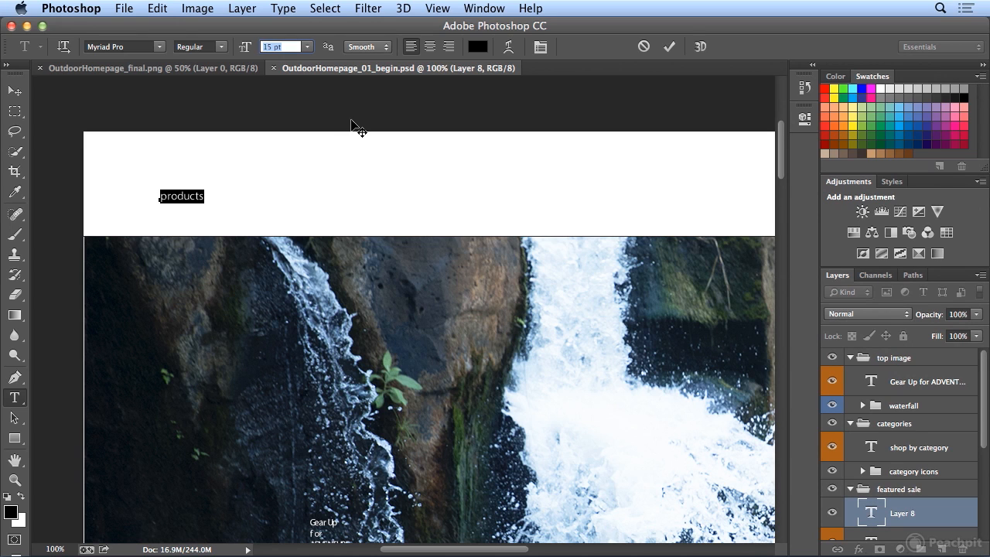
pyautogui.moveTo(185, 191)
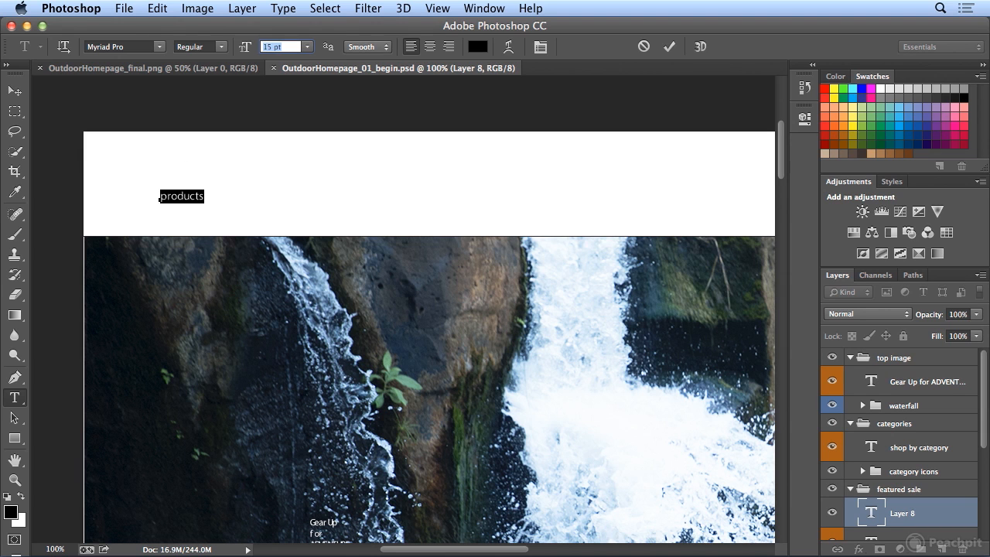
pyautogui.click(403, 8)
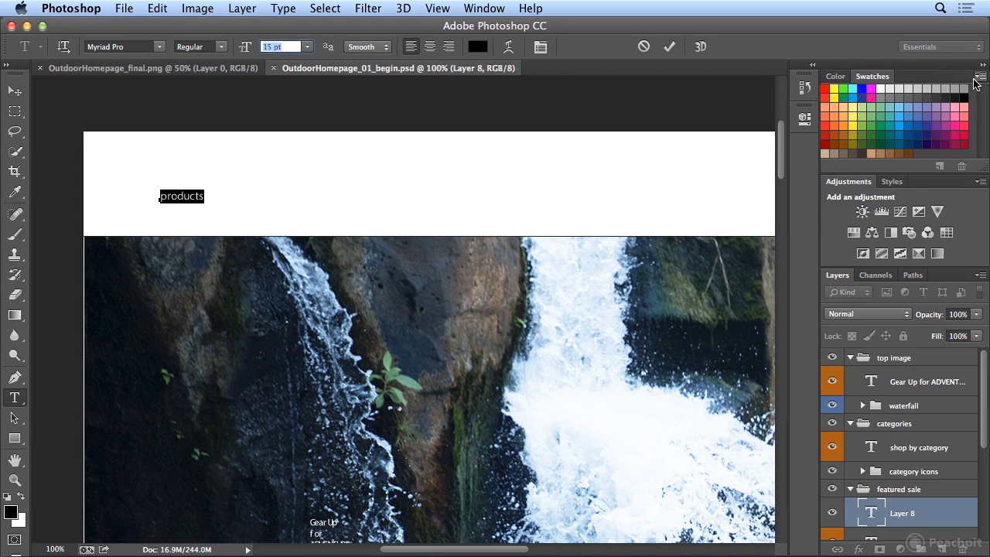
pyautogui.click(835, 76)
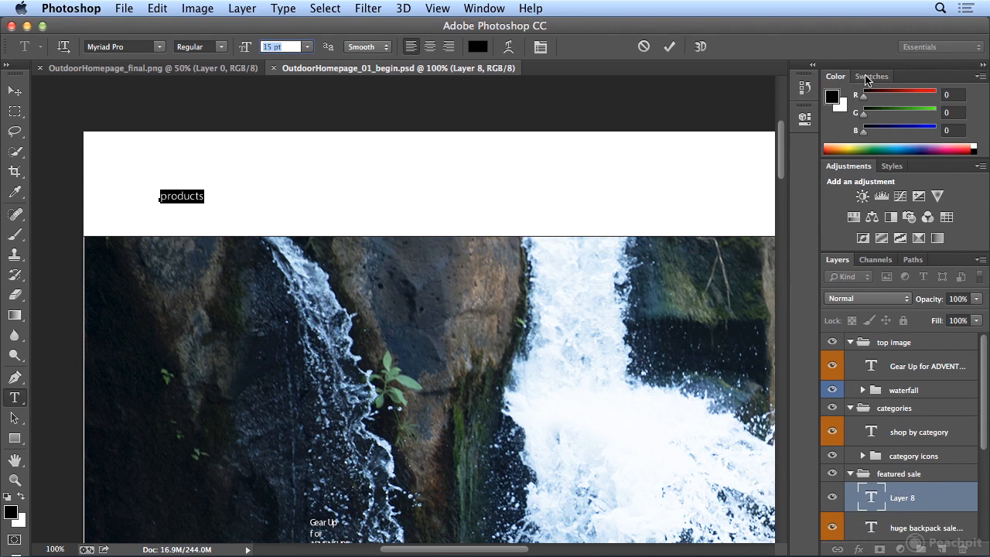
pyautogui.click(872, 76)
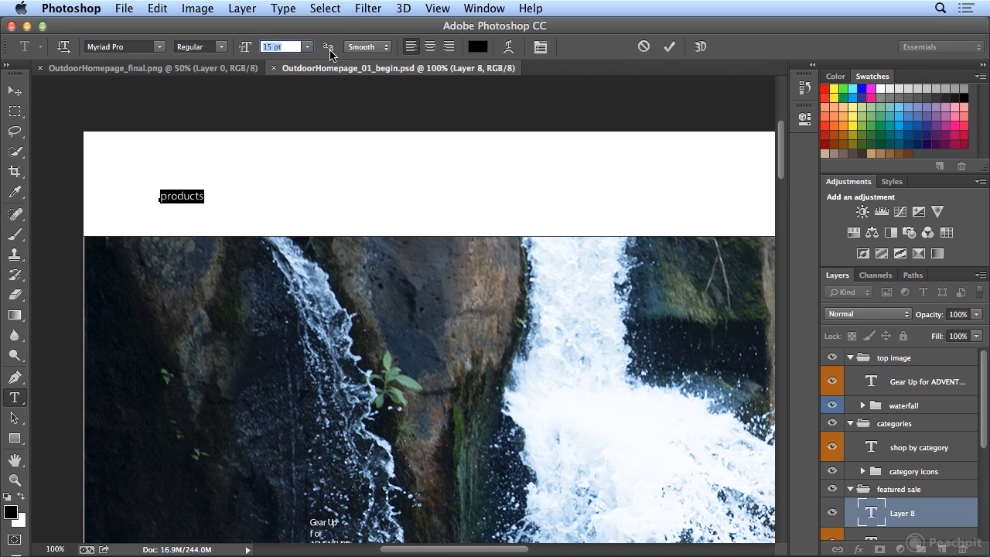
pyautogui.moveTo(327, 47)
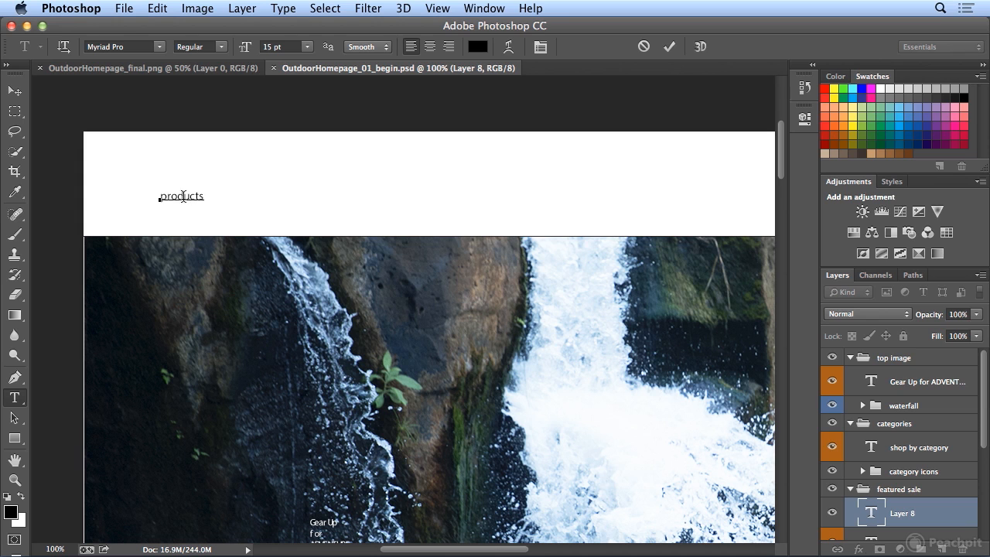
pyautogui.moveTo(205, 193)
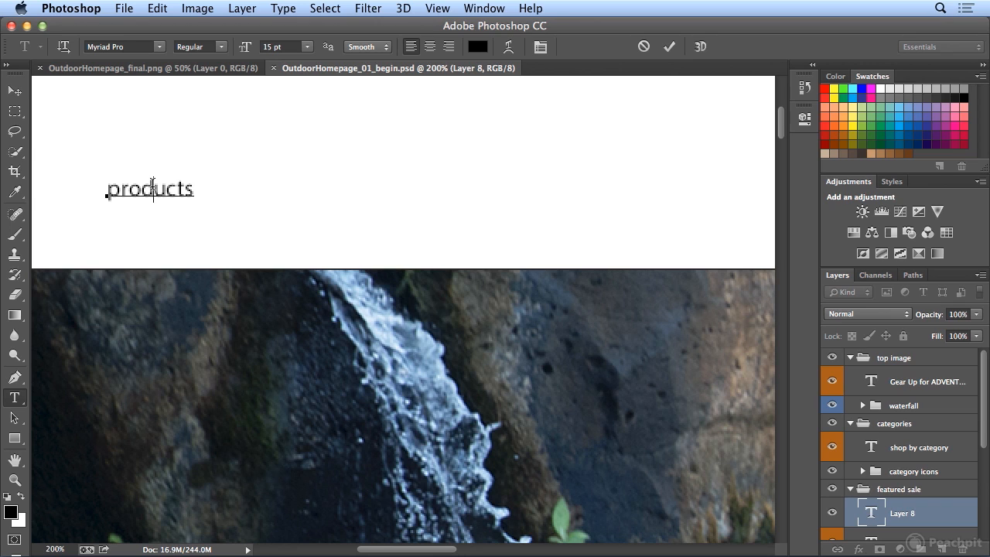
pyautogui.doubleClick(149, 189)
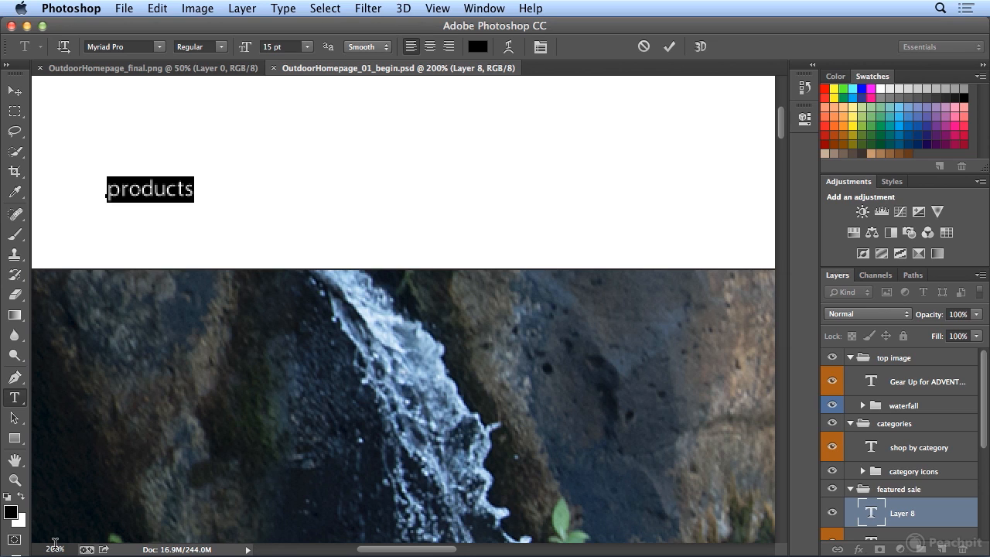
pyautogui.moveTo(342, 219)
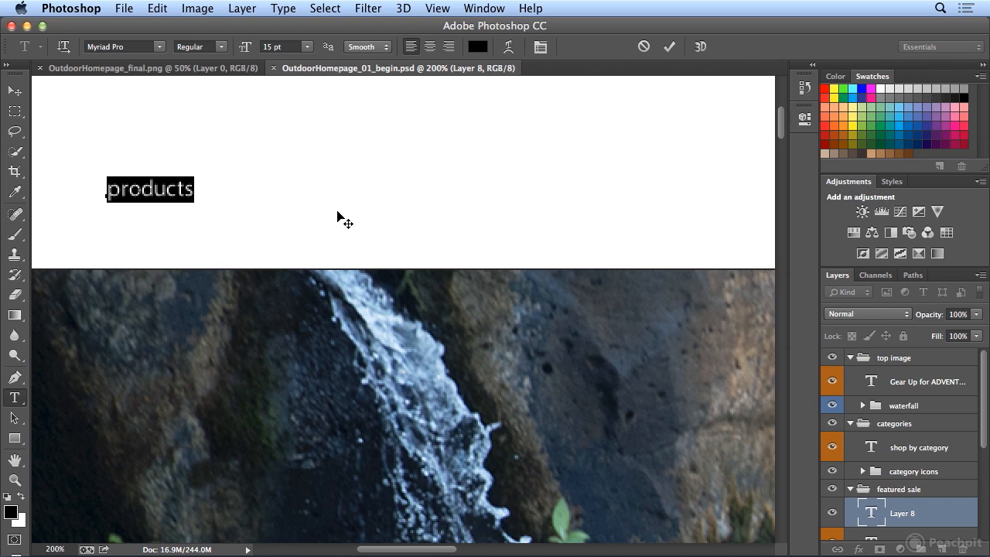
pyautogui.click(437, 9)
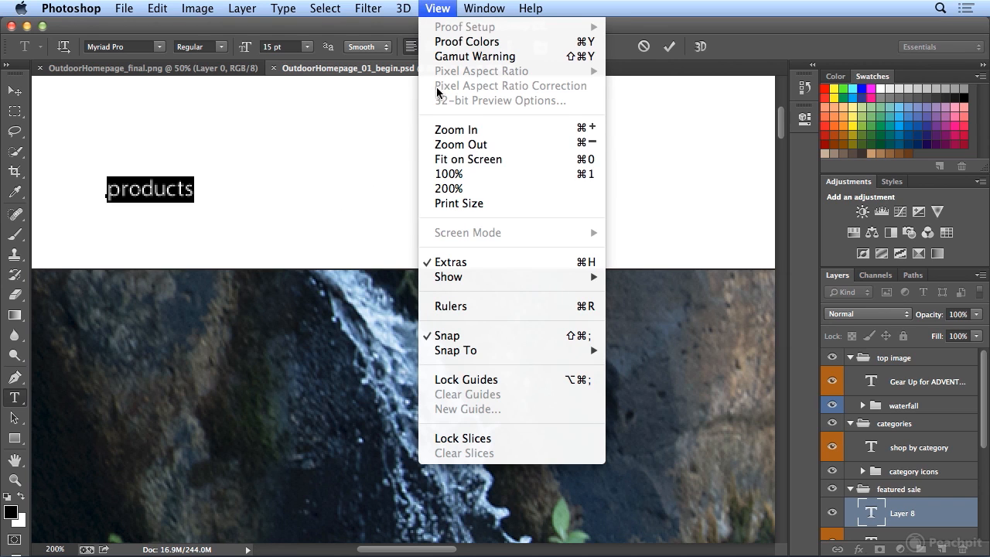
pyautogui.moveTo(448, 173)
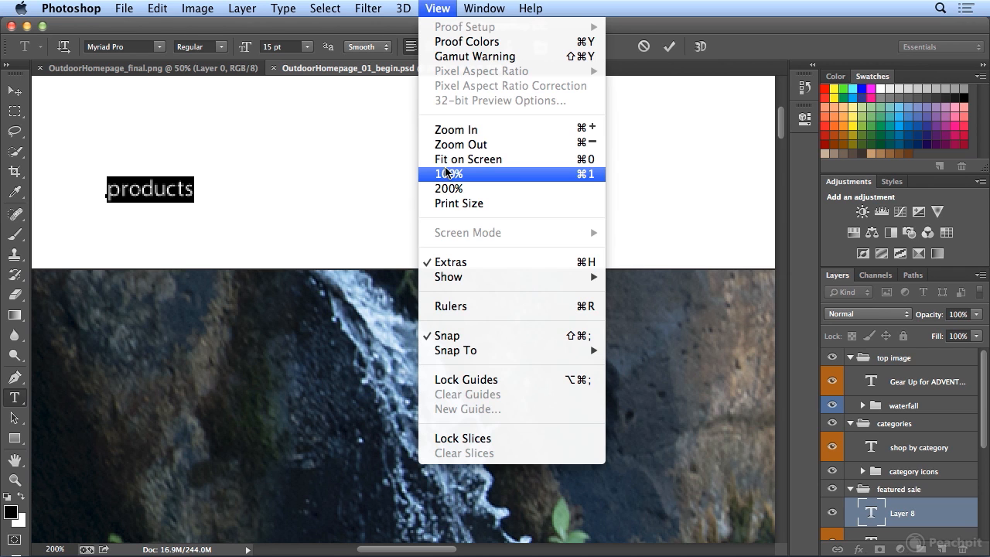
pyautogui.click(449, 173)
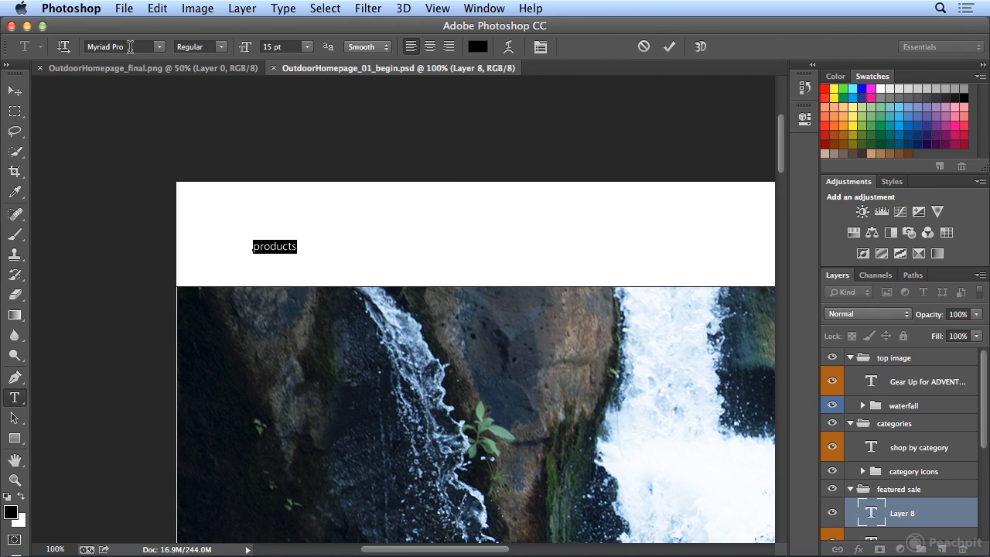
pyautogui.click(197, 46)
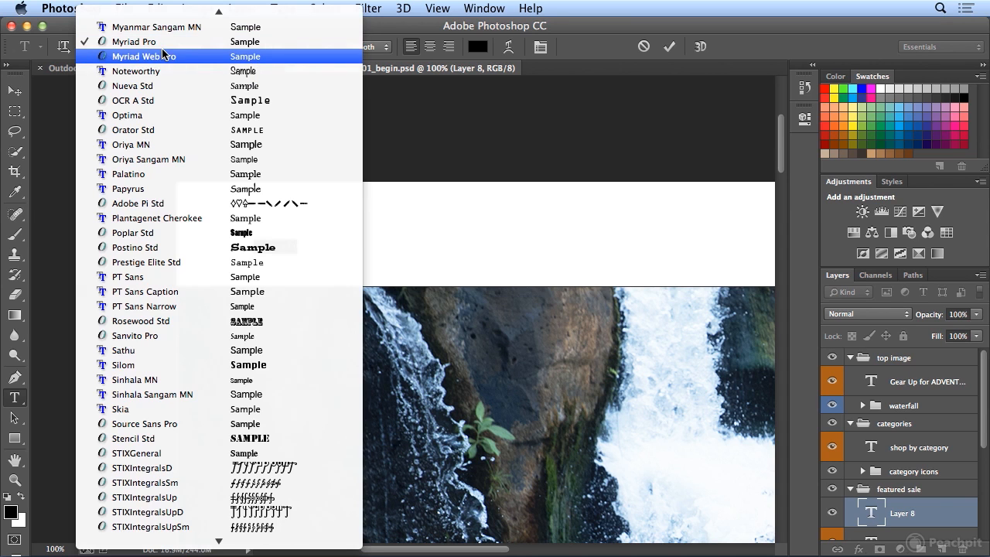
pyautogui.click(134, 41)
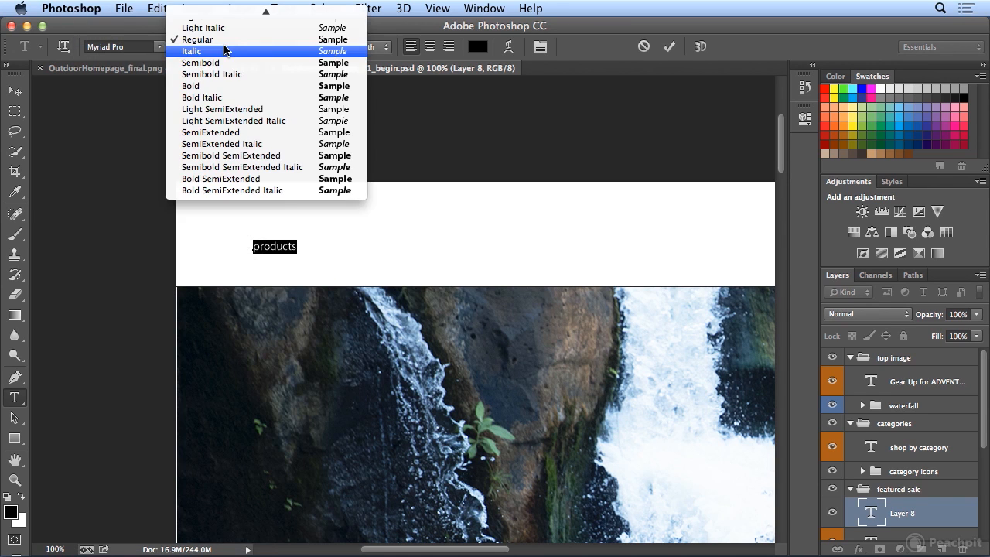
pyautogui.click(195, 39)
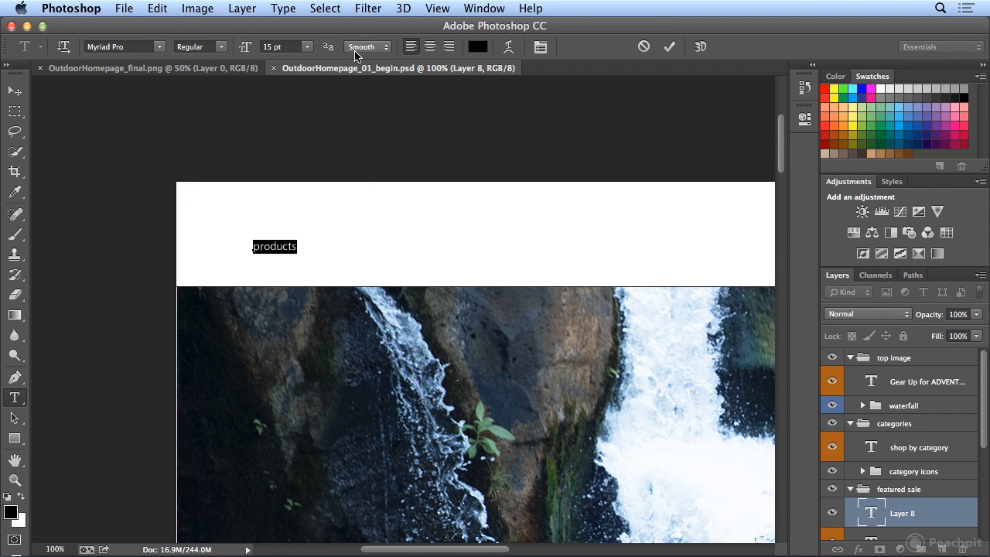
# Compare None, Sharp, Smooth and Mac anti-aliasing on 'products', ending on Mac LCD
pyautogui.click(367, 46)
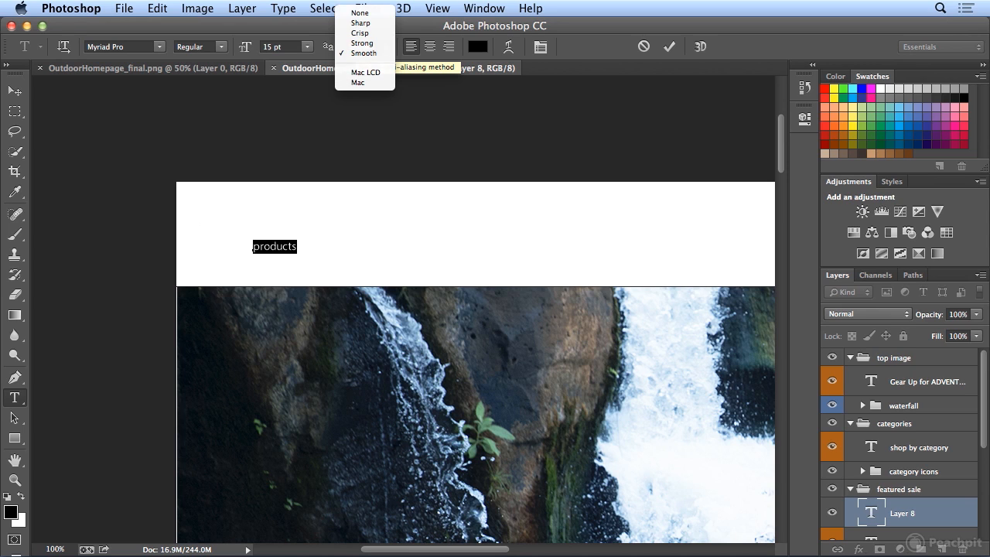
pyautogui.moveTo(360, 13)
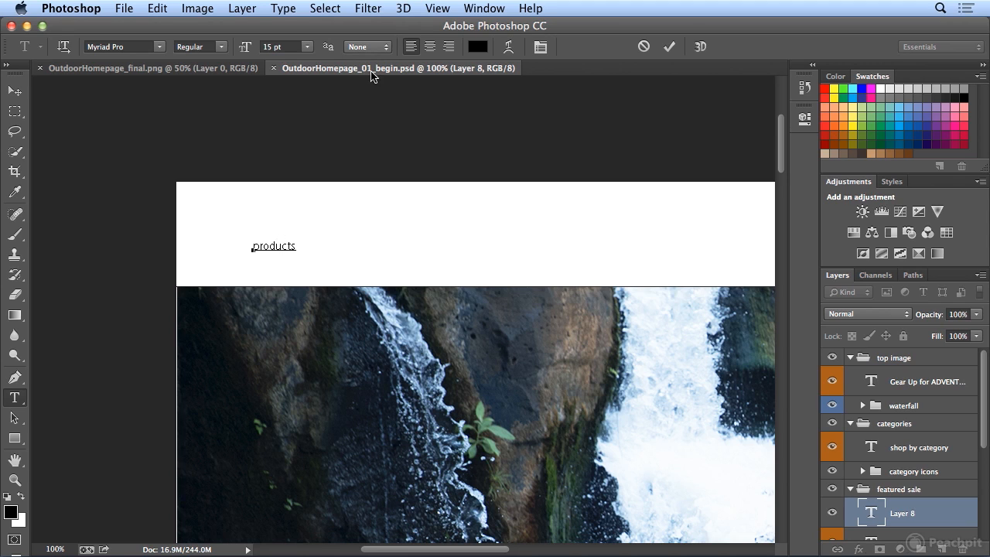
pyautogui.click(364, 47)
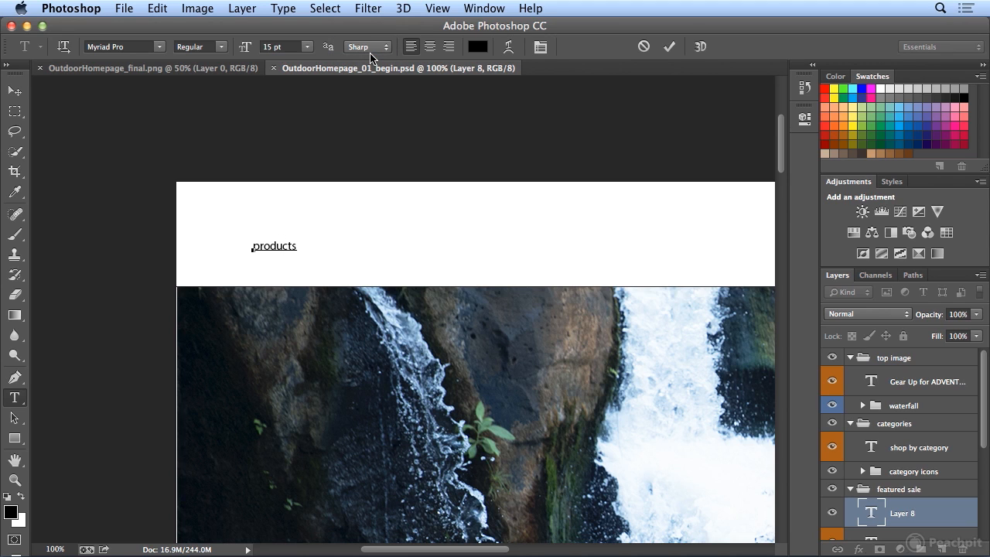
pyautogui.click(364, 47)
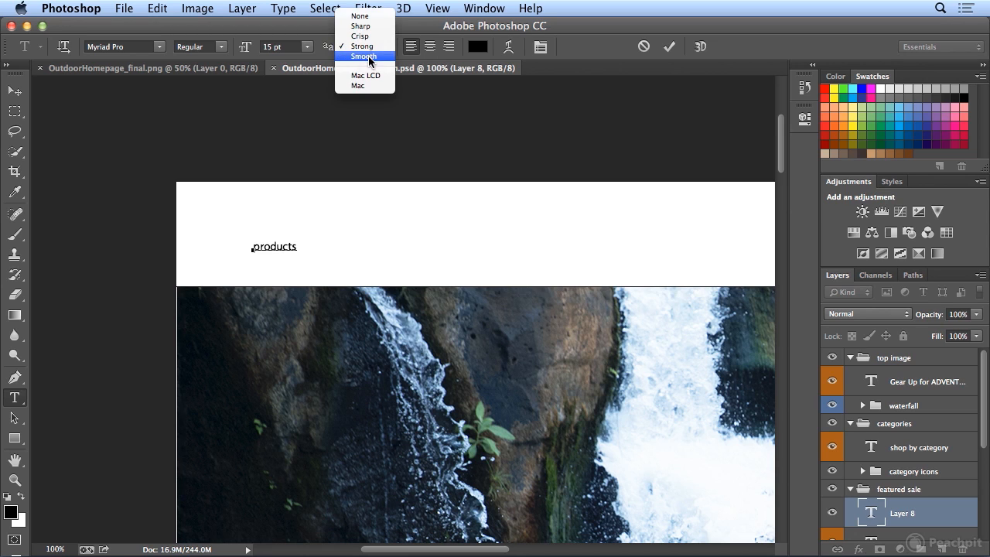
pyautogui.click(363, 55)
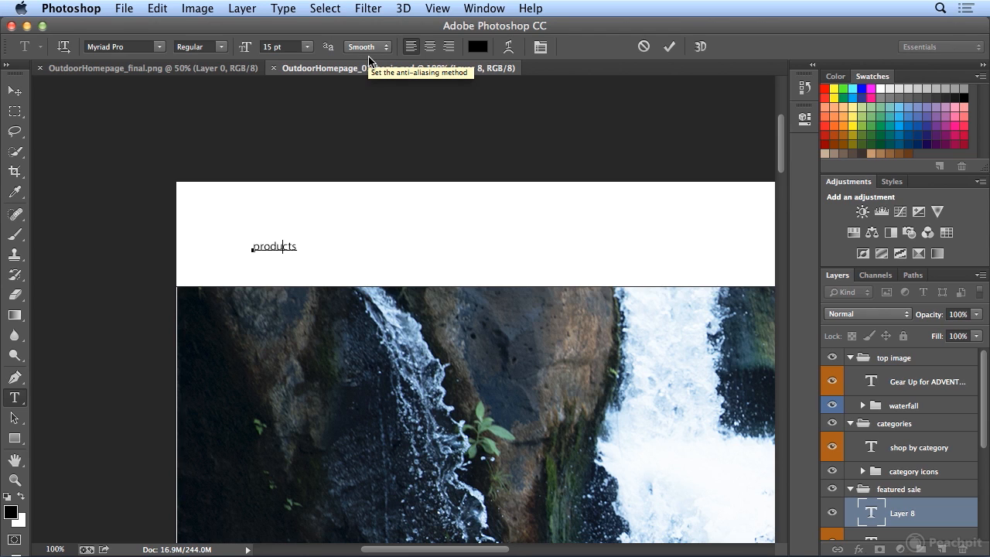
pyautogui.click(367, 47)
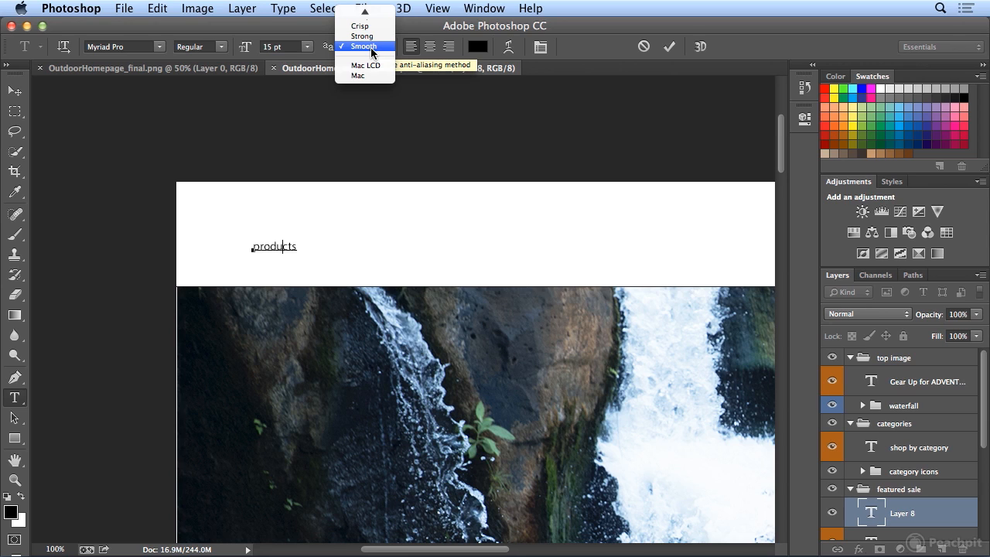
pyautogui.moveTo(379, 65)
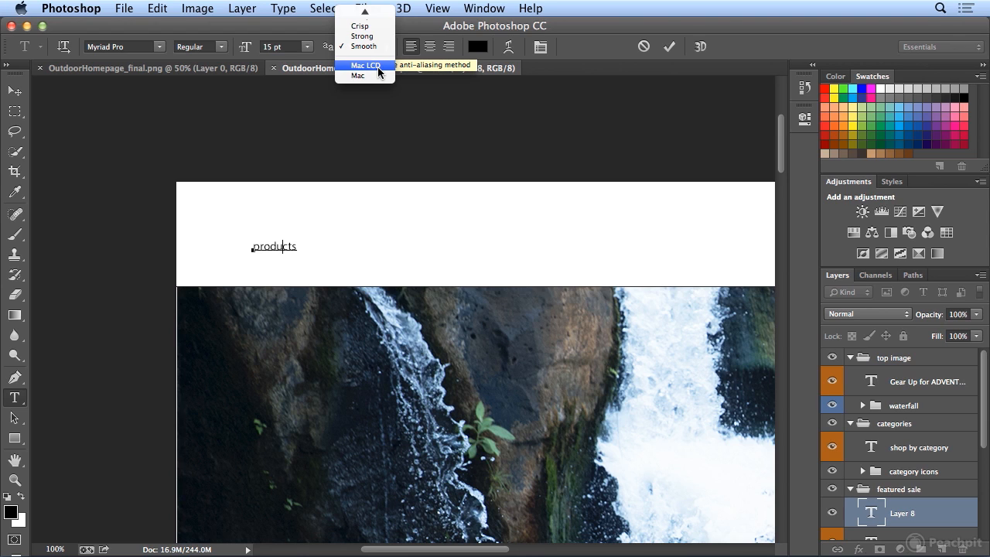
pyautogui.click(364, 65)
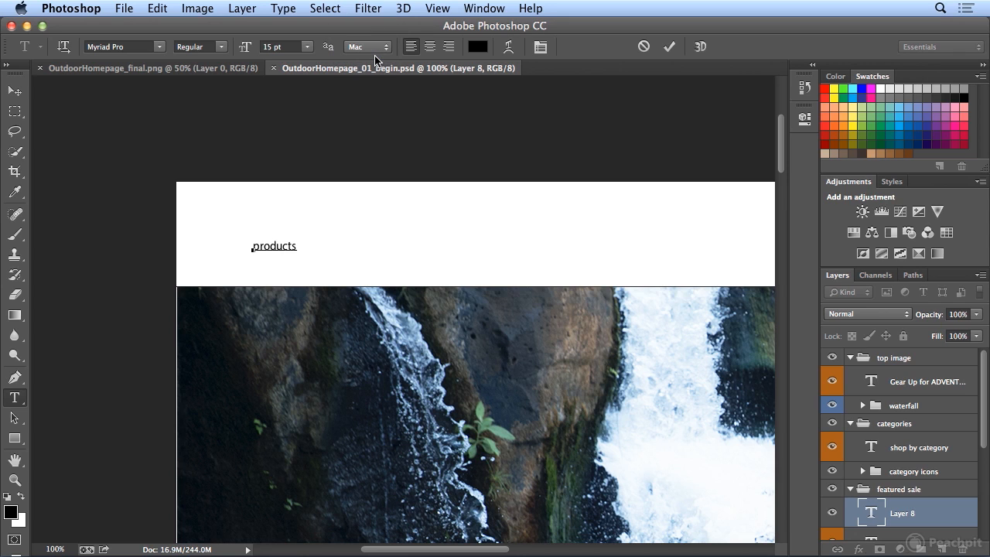
pyautogui.click(364, 46)
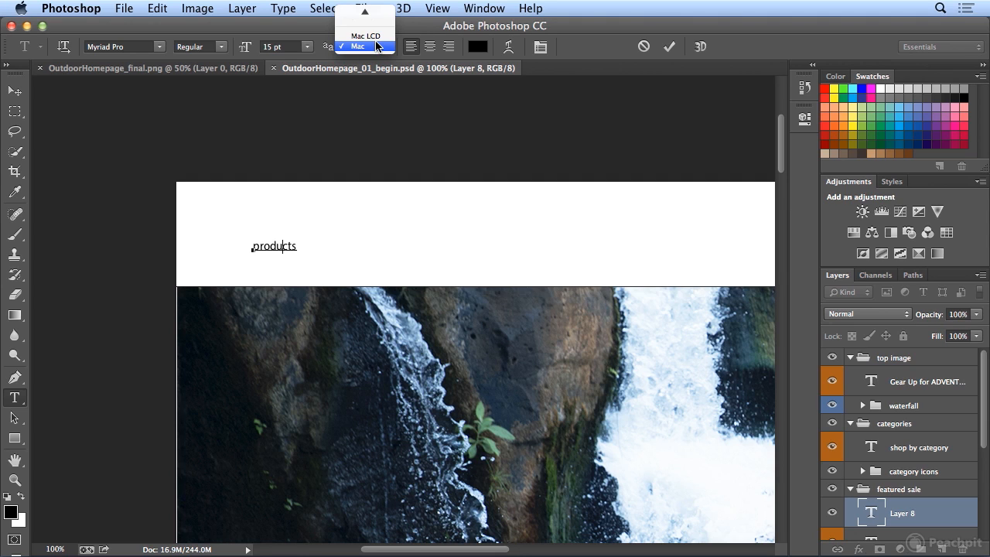
pyautogui.moveTo(365, 35)
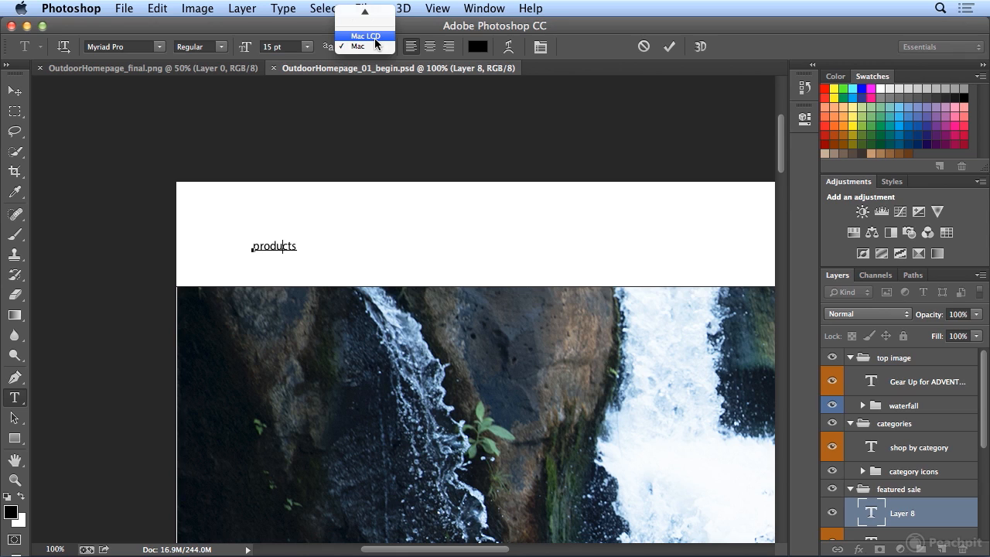
pyautogui.click(365, 36)
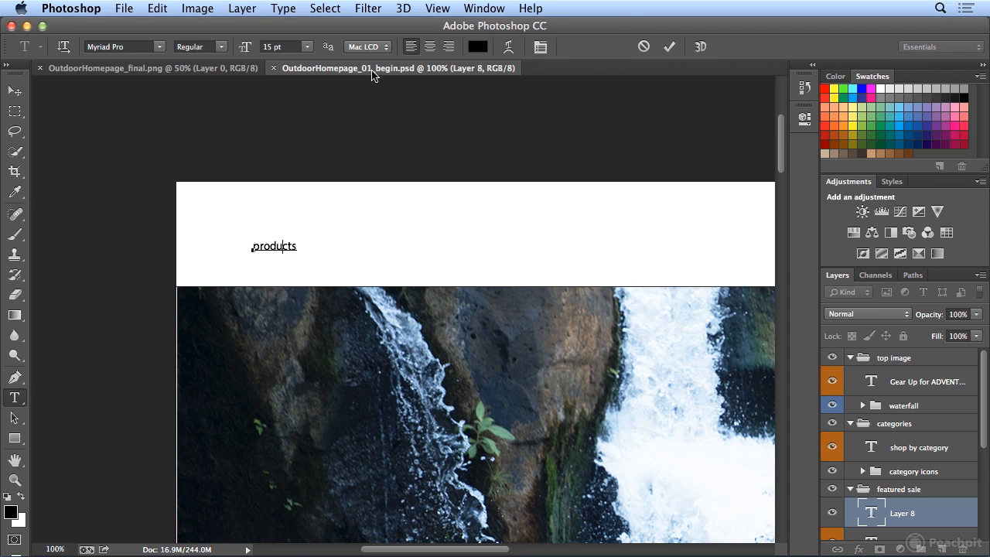
# Change the 'products' font family to Noteworthy
pyautogui.doubleClick(273, 246)
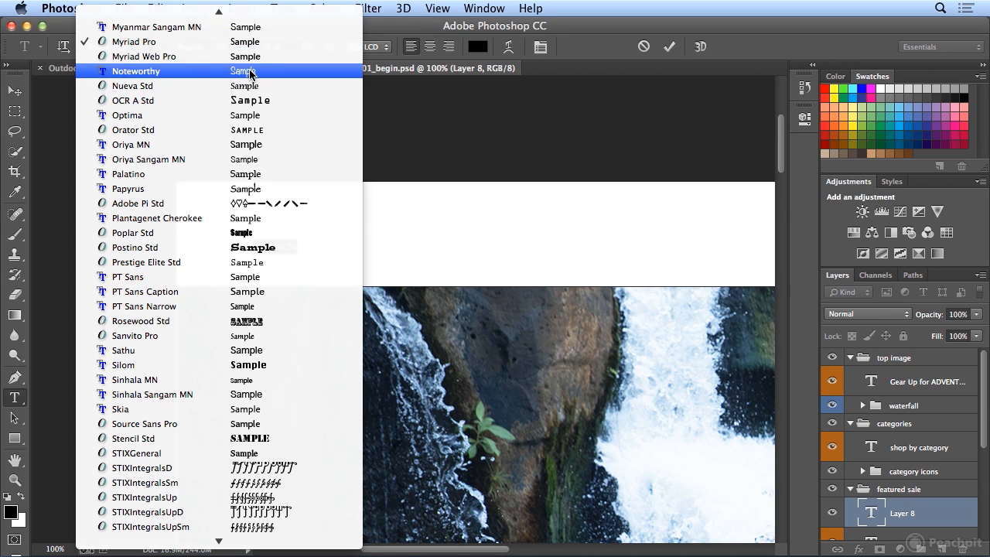
pyautogui.click(136, 71)
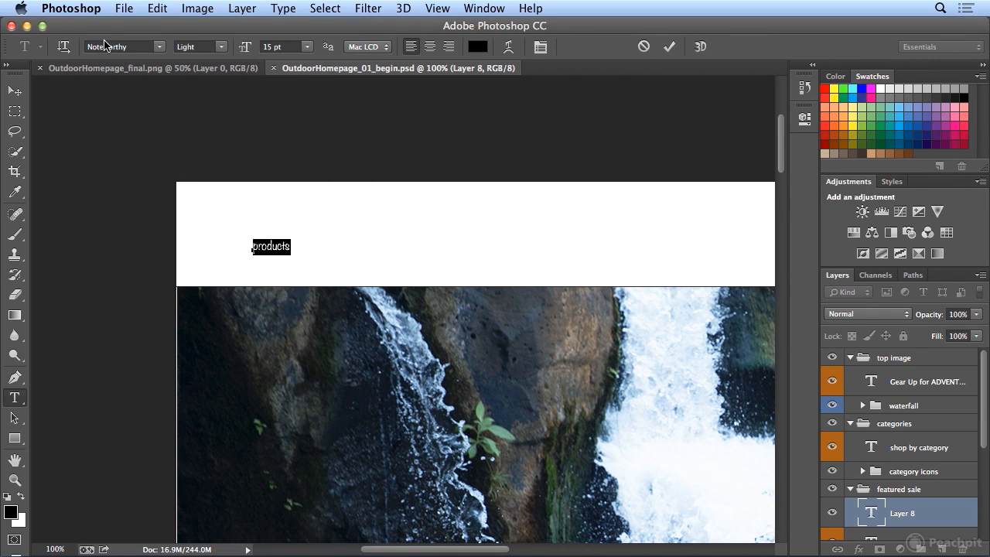
pyautogui.moveTo(124, 46)
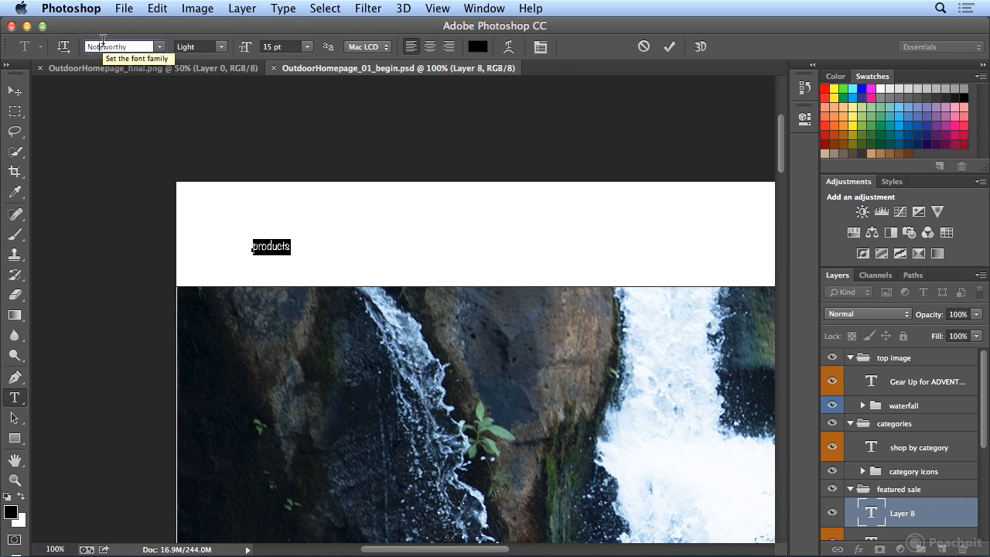
# Preview several font families on 'products', including Impact and Gill Sans
pyautogui.click(120, 46)
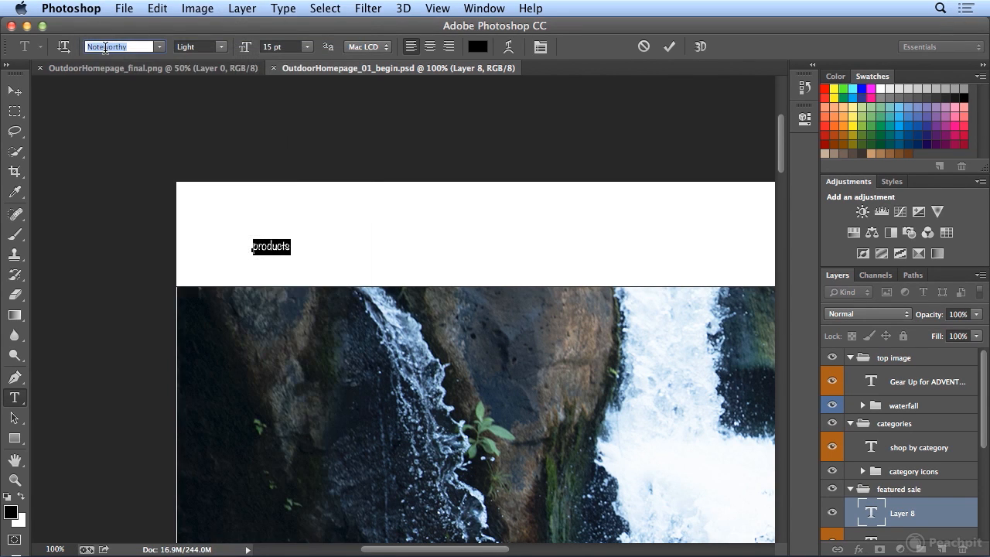
pyautogui.moveTo(124, 46)
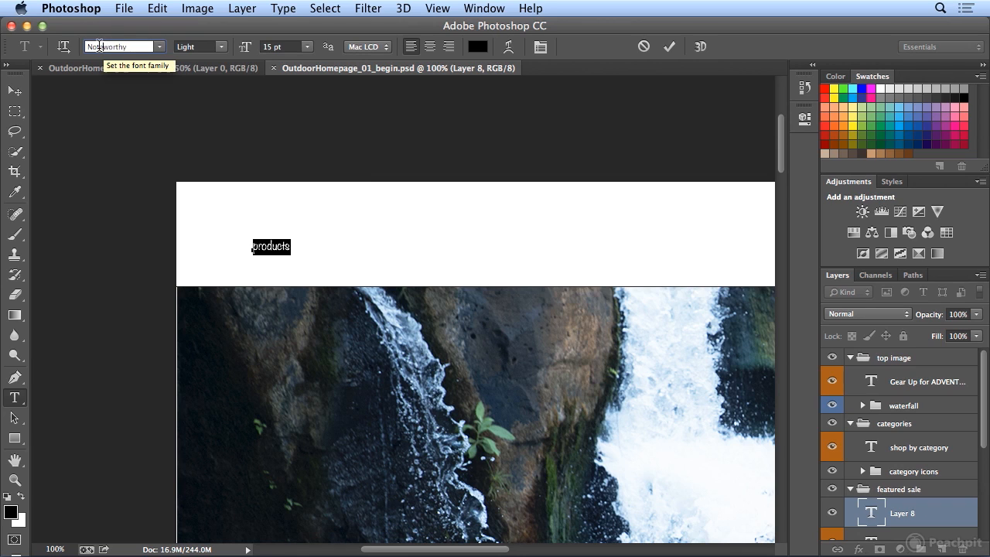
pyautogui.moveTo(114, 47)
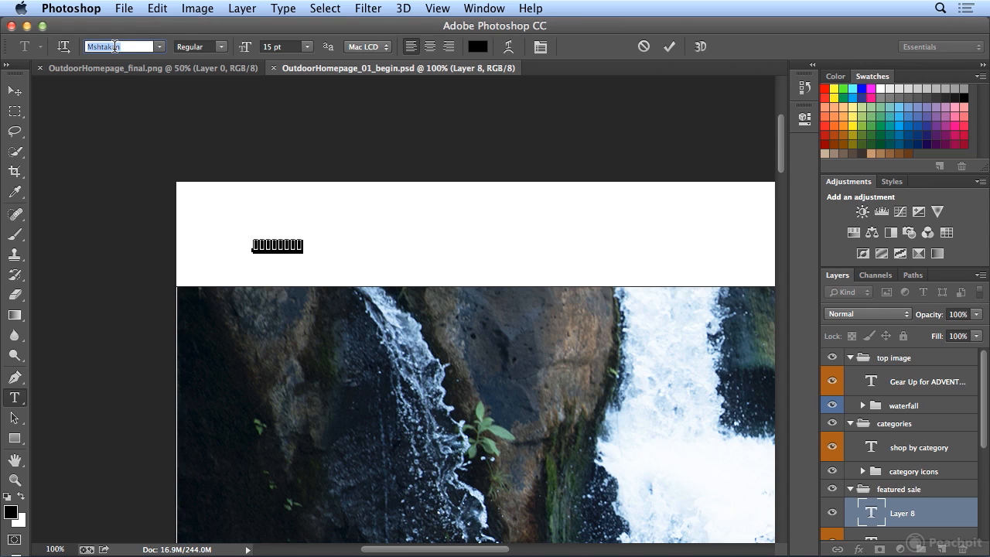
pyautogui.click(120, 46)
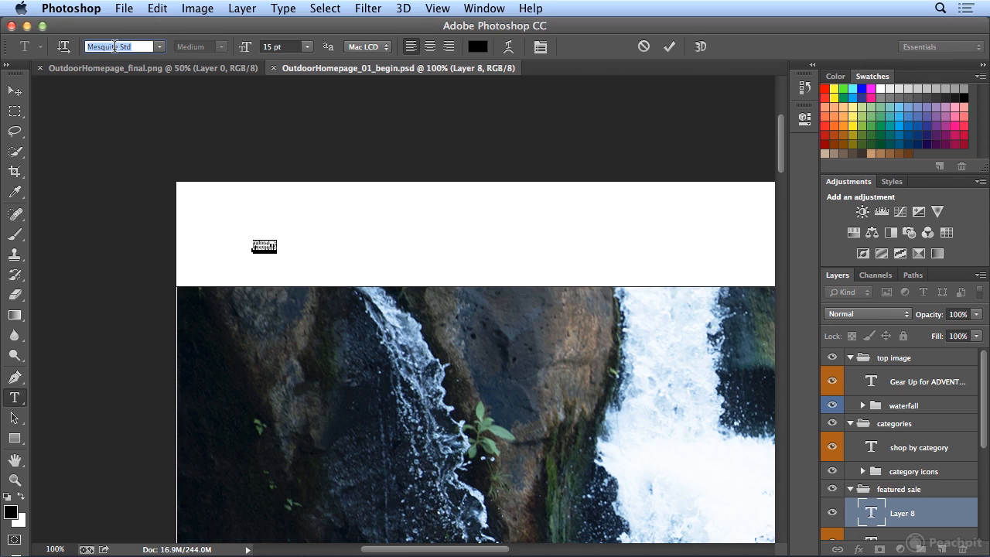
pyautogui.click(120, 47)
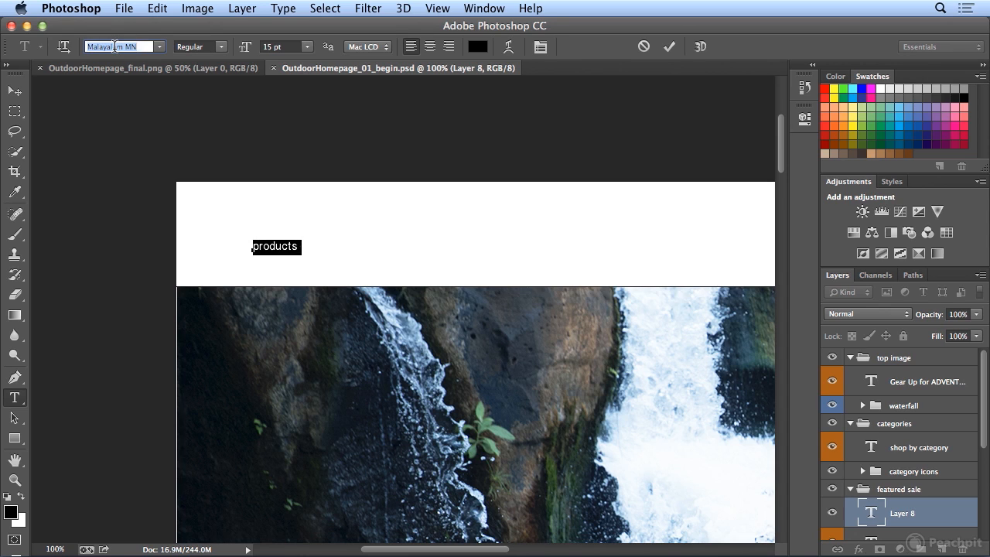
pyautogui.click(123, 46)
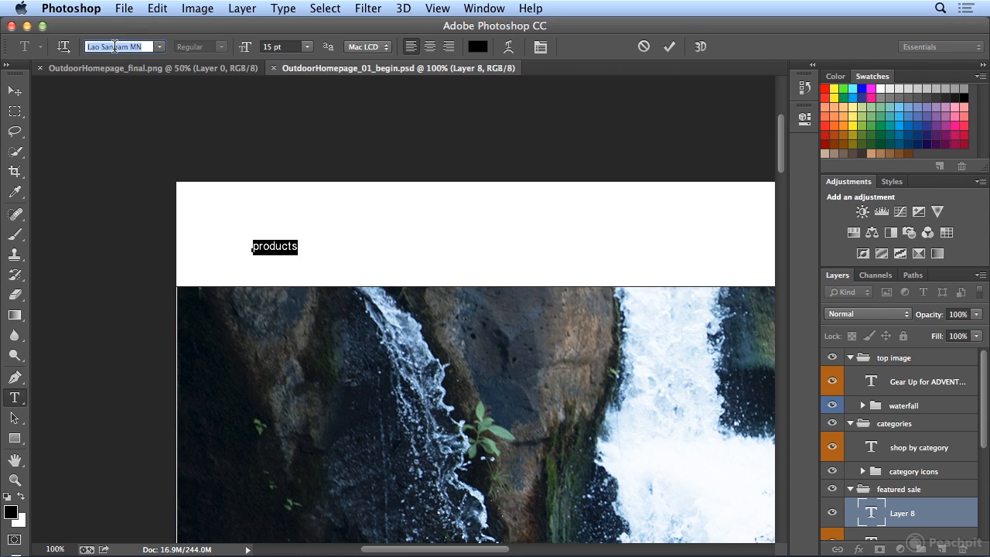
pyautogui.click(120, 46)
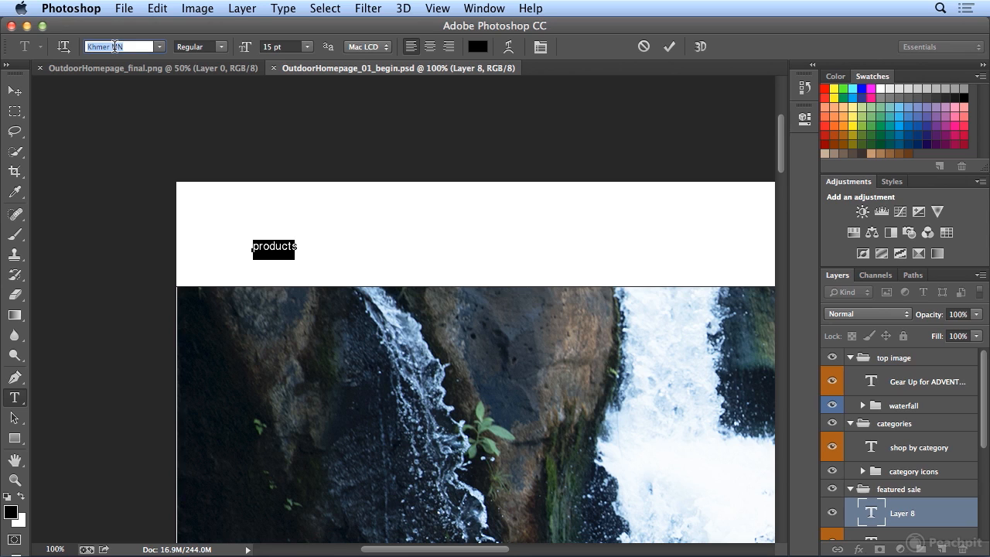
pyautogui.write('Impact')
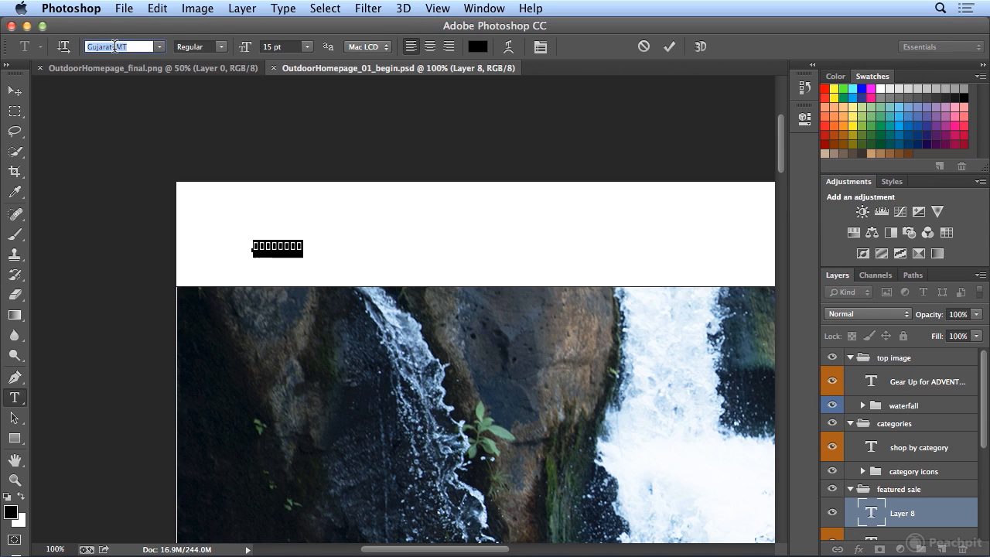
pyautogui.write('Gill Sans')
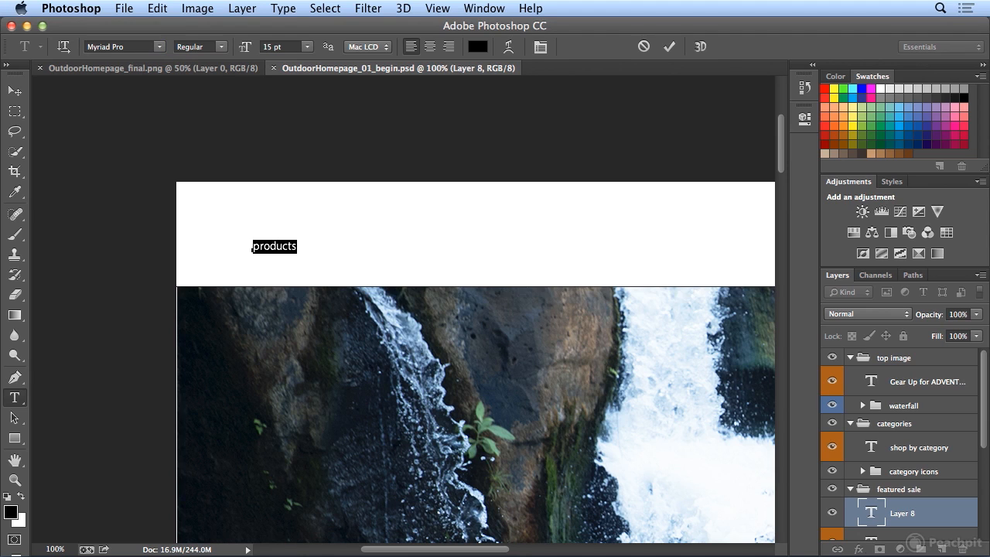
pyautogui.moveTo(116, 56)
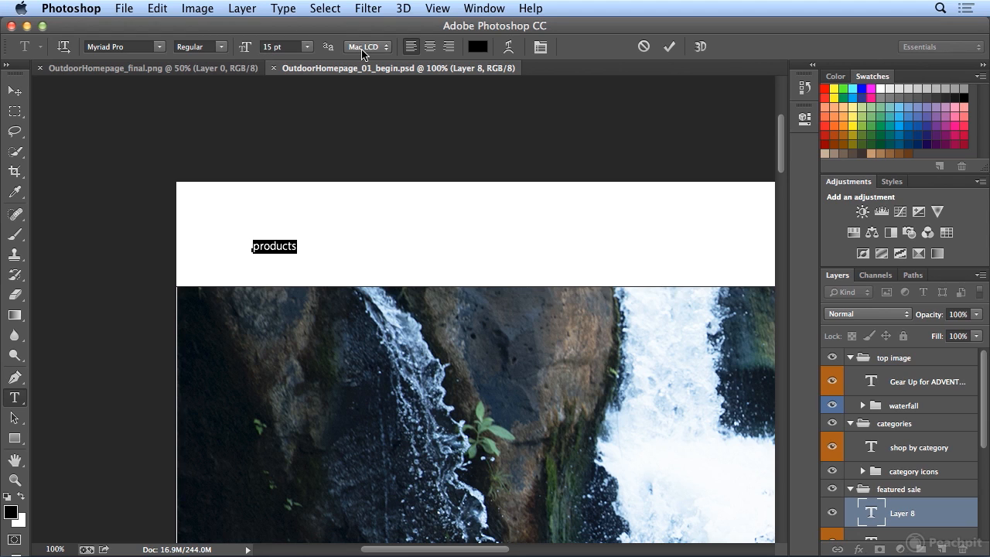
pyautogui.moveTo(367, 47)
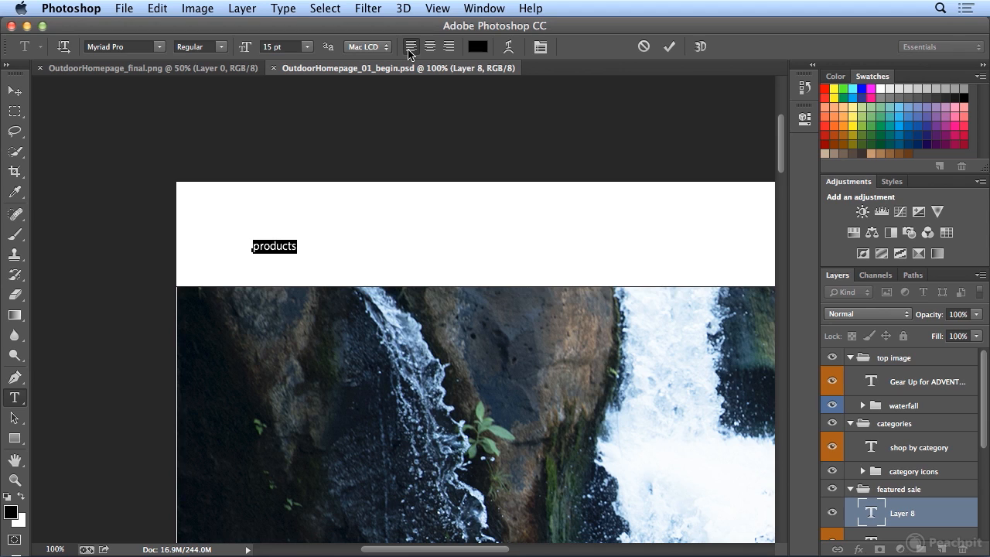
pyautogui.moveTo(412, 47)
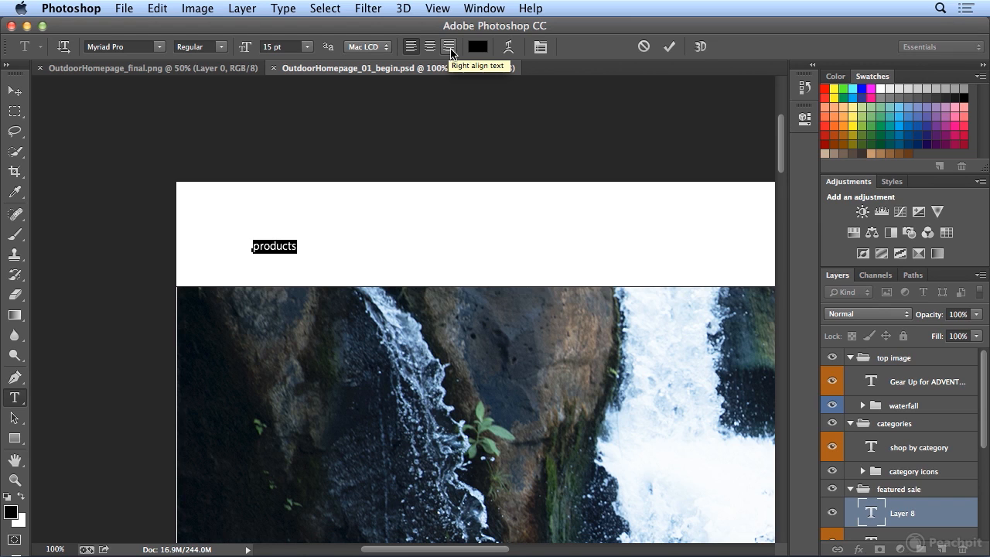
# Color the 'products' text dark gray #282828 in the Color Picker
pyautogui.click(477, 46)
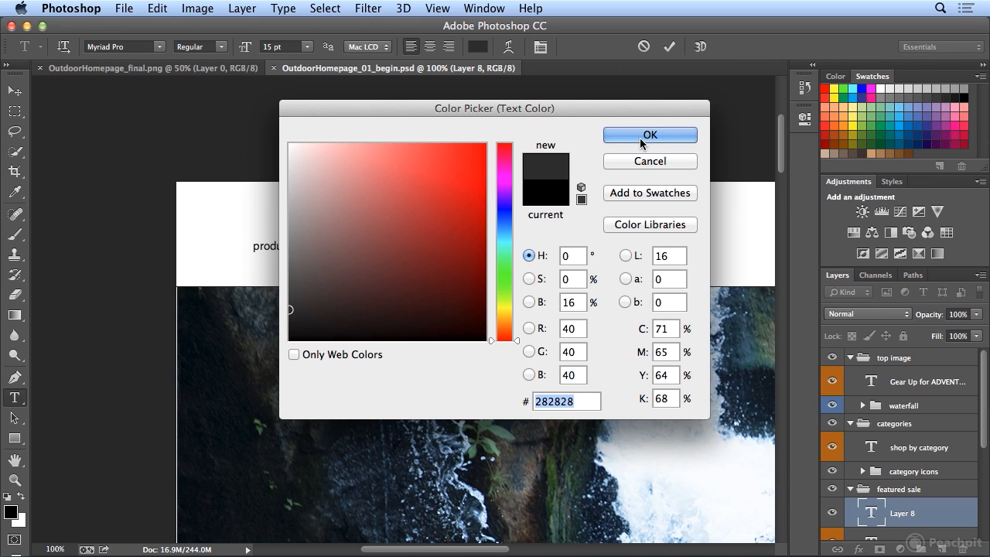
pyautogui.click(649, 135)
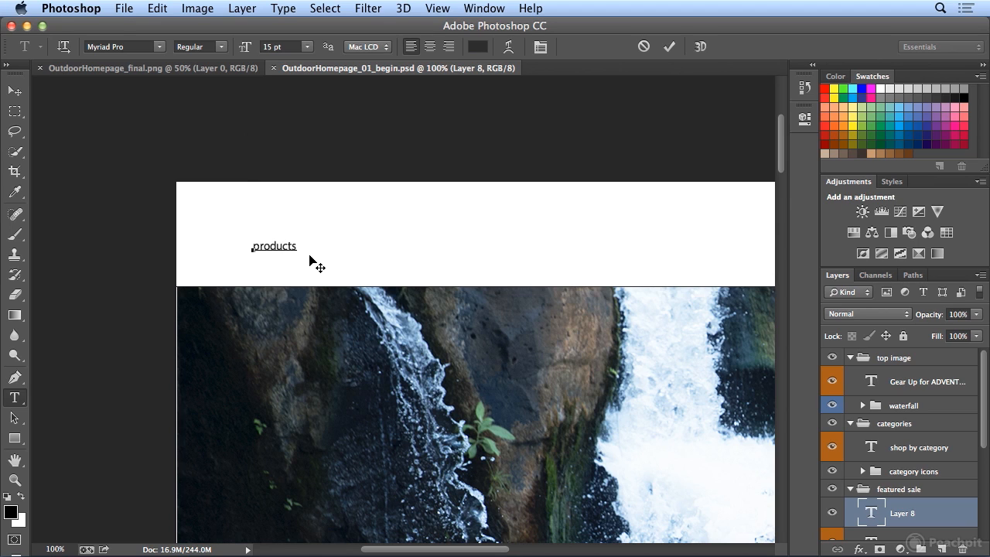
pyautogui.moveTo(320, 258)
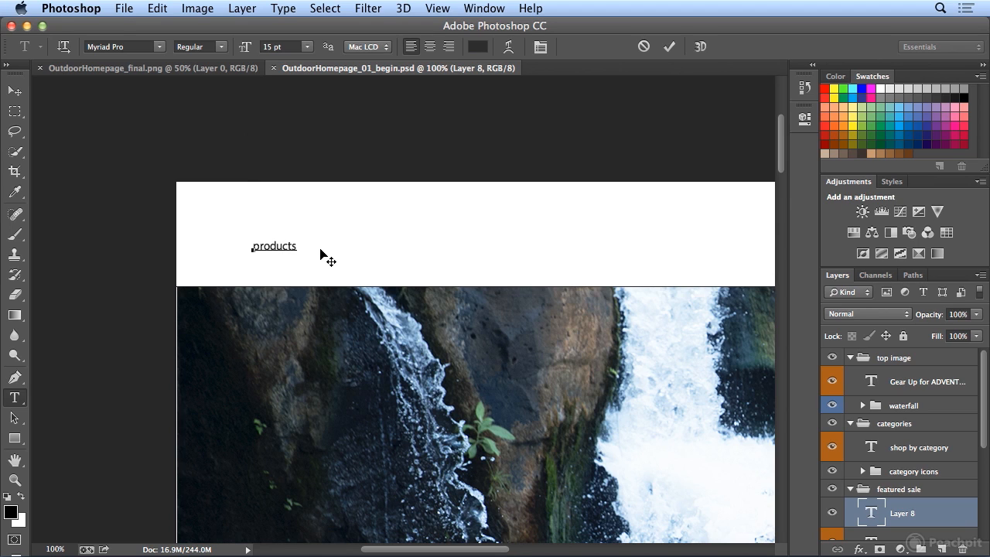
# Commit the text with the Move tool and load Pluralist_swatches.ase as the swatch set
pyautogui.click(15, 90)
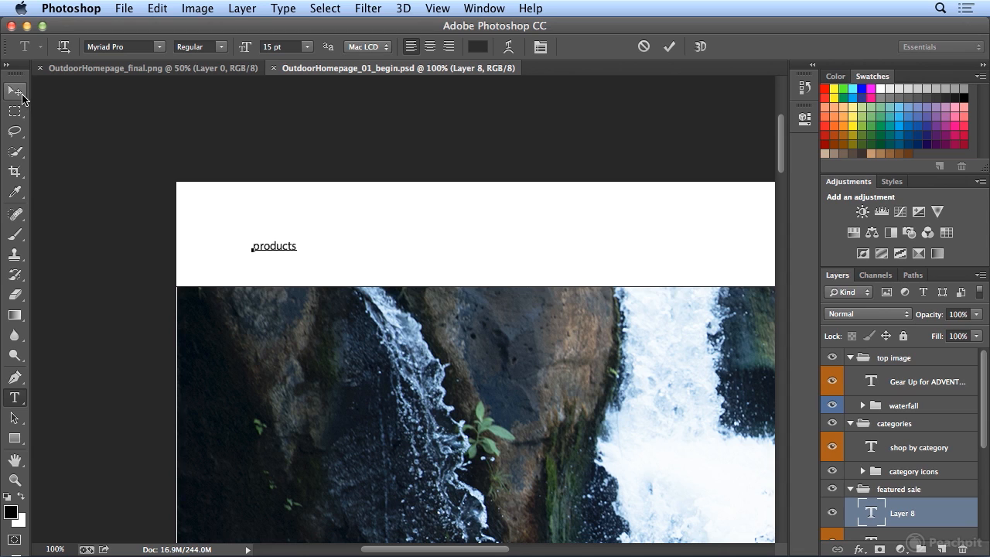
pyautogui.click(15, 90)
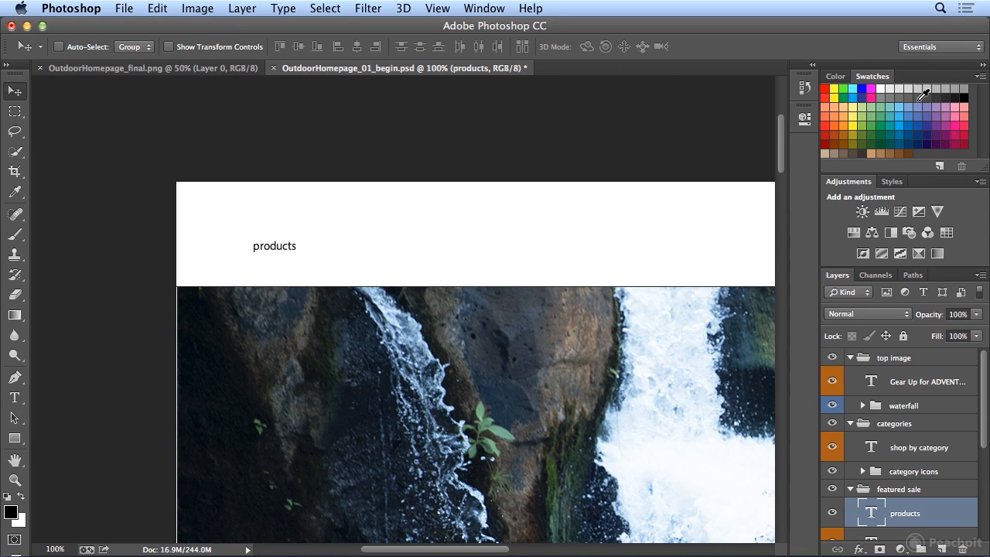
pyautogui.click(981, 76)
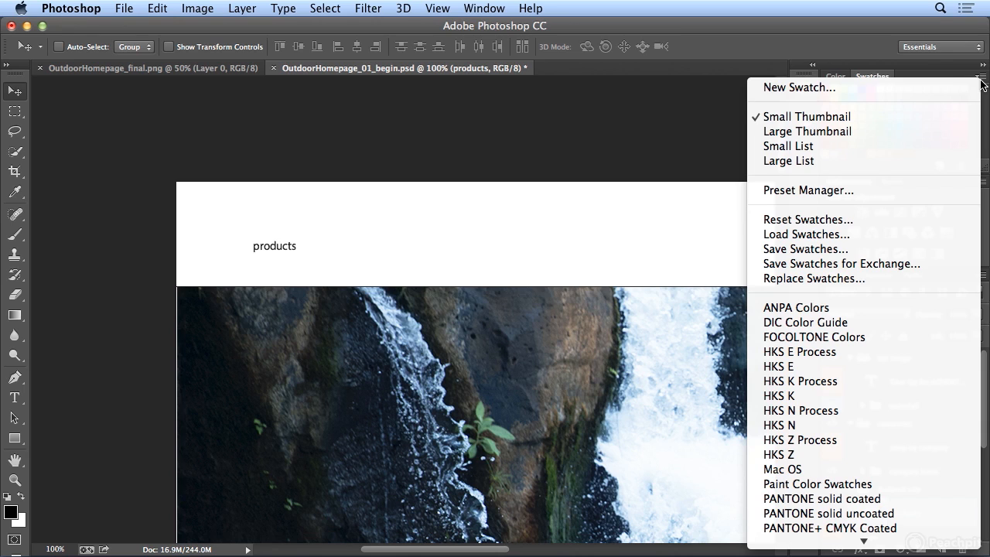
pyautogui.moveTo(814, 278)
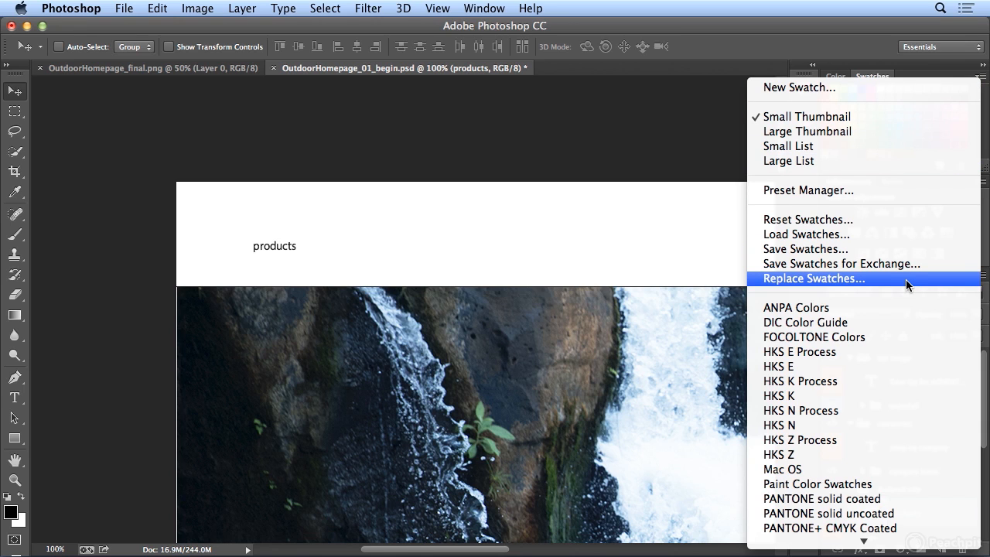
pyautogui.click(812, 279)
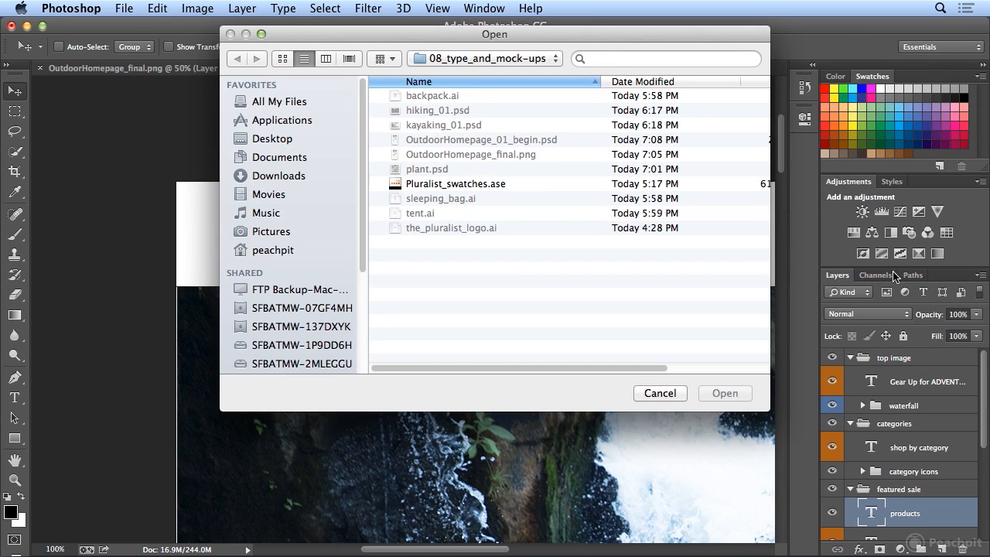
pyautogui.click(456, 184)
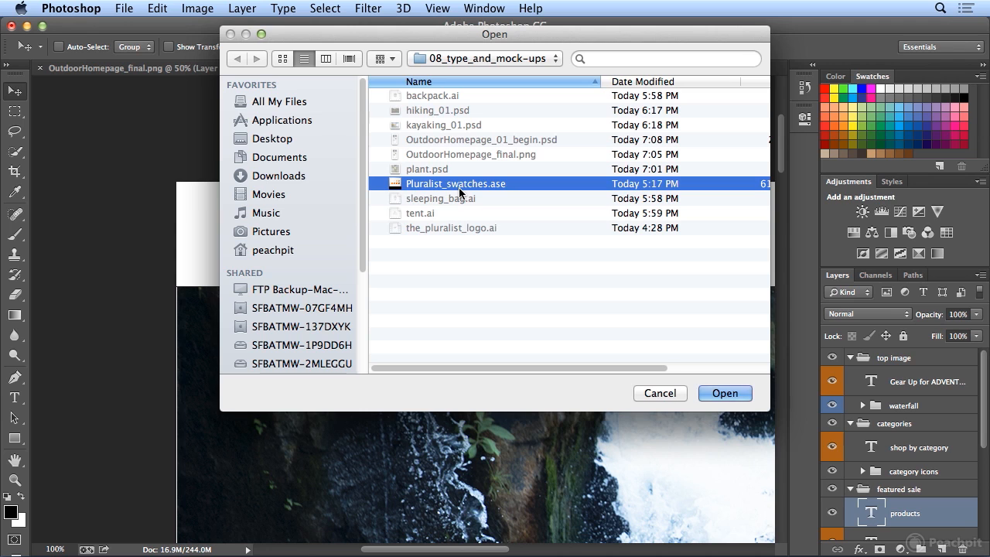
pyautogui.click(725, 393)
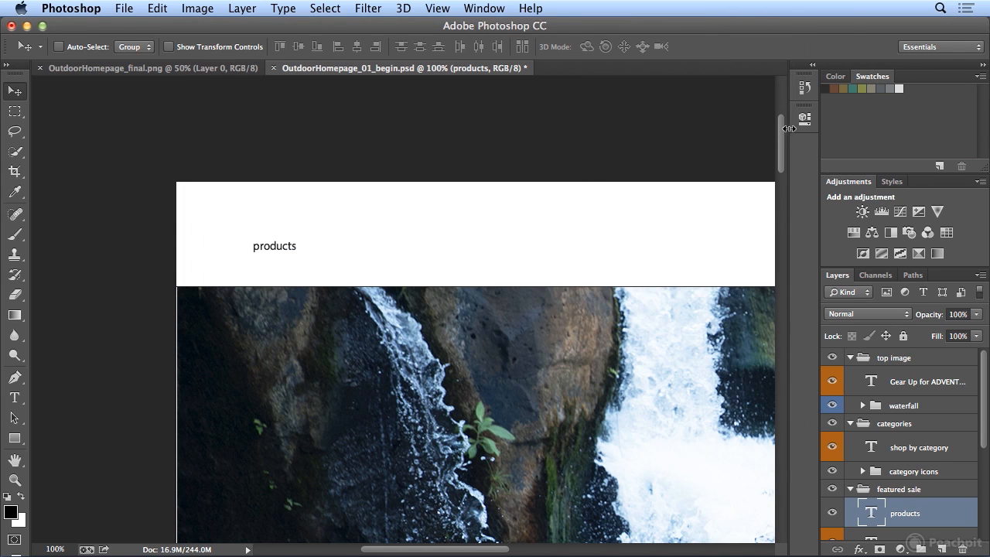
pyautogui.moveTo(804, 117)
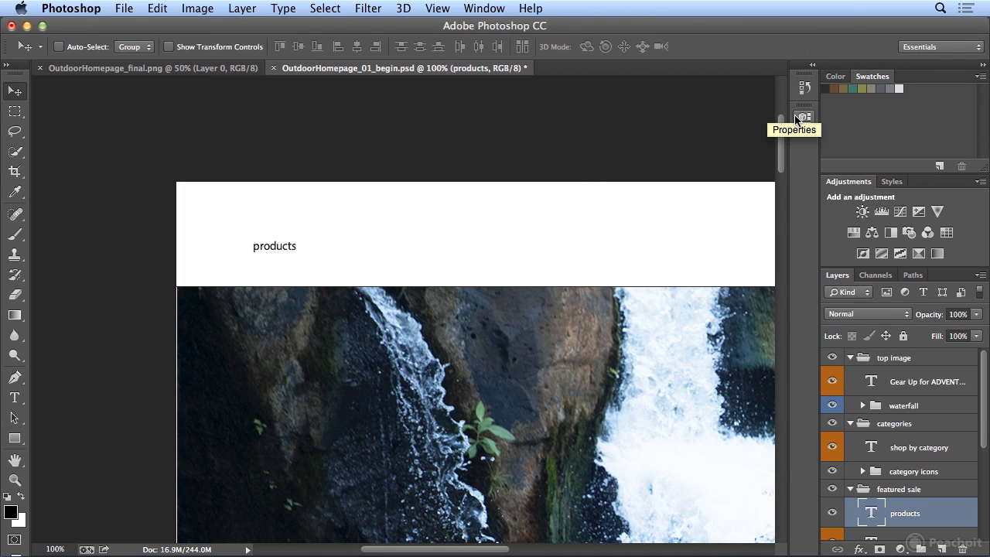
pyautogui.moveTo(514, 174)
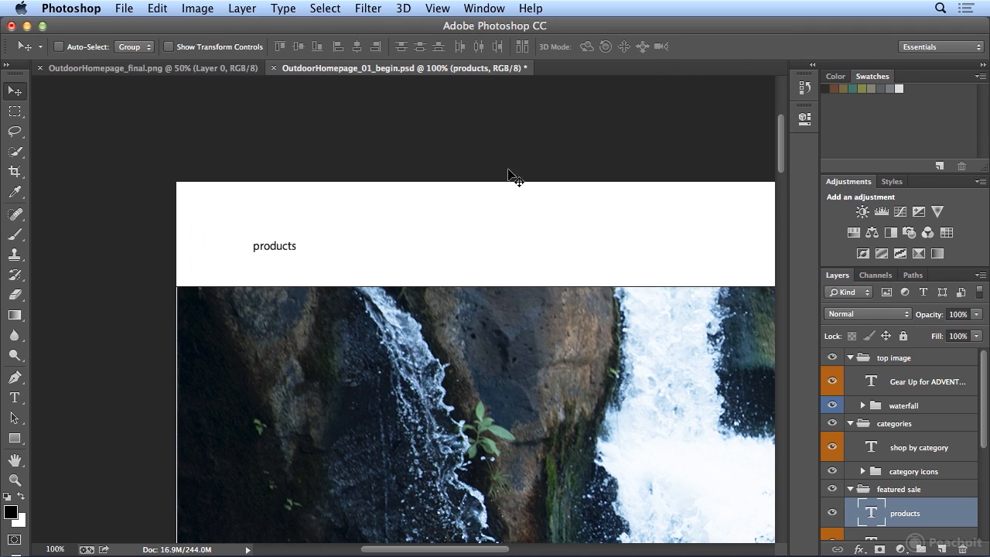
pyautogui.moveTo(297, 203)
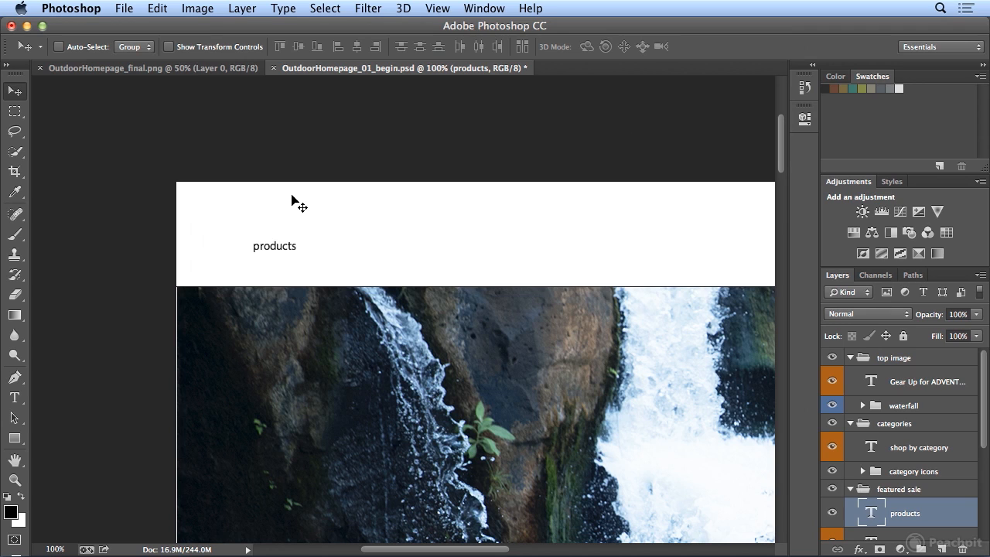
# Reselect 'products', apply the Pluralist Darkest Gray swatch, and confirm it in the picker
pyautogui.click(14, 397)
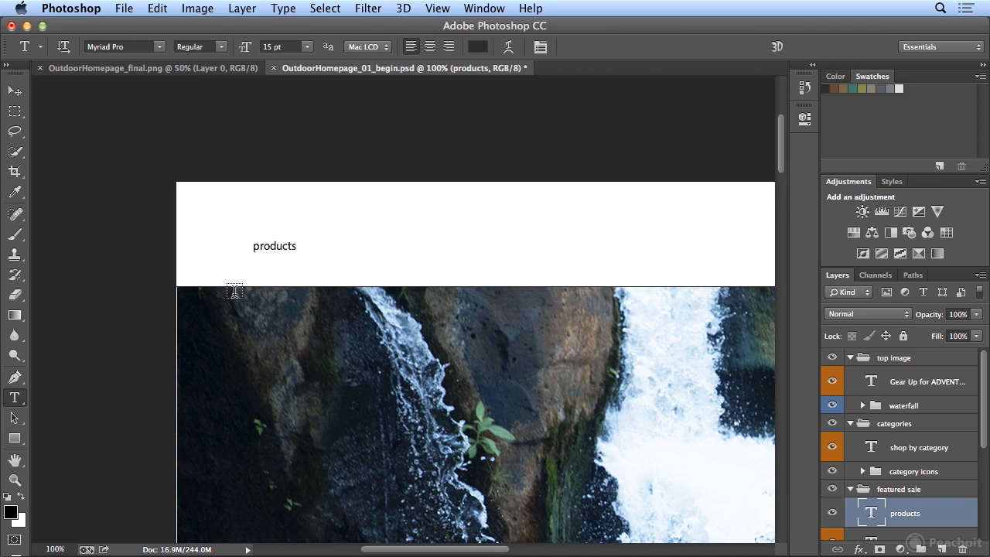
pyautogui.doubleClick(274, 246)
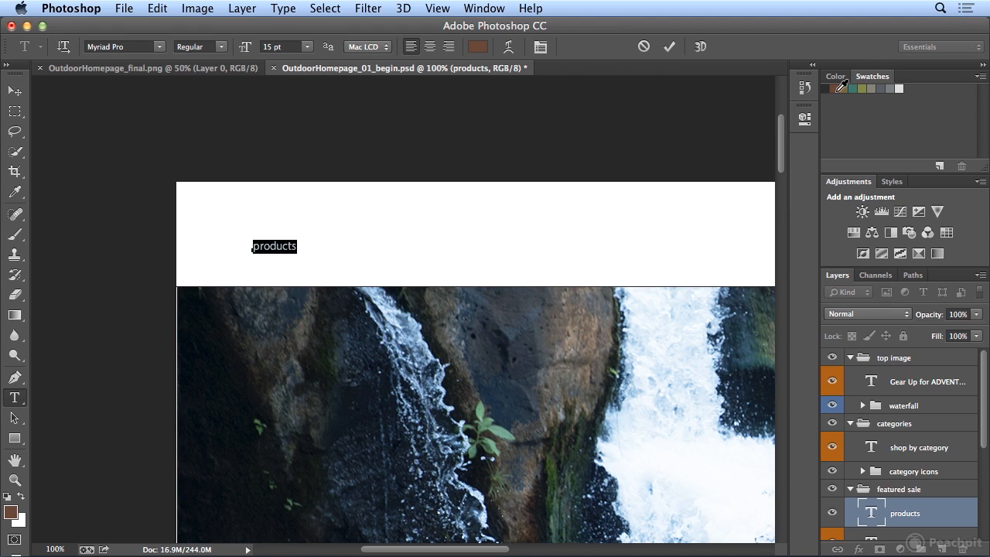
pyautogui.moveTo(835, 89)
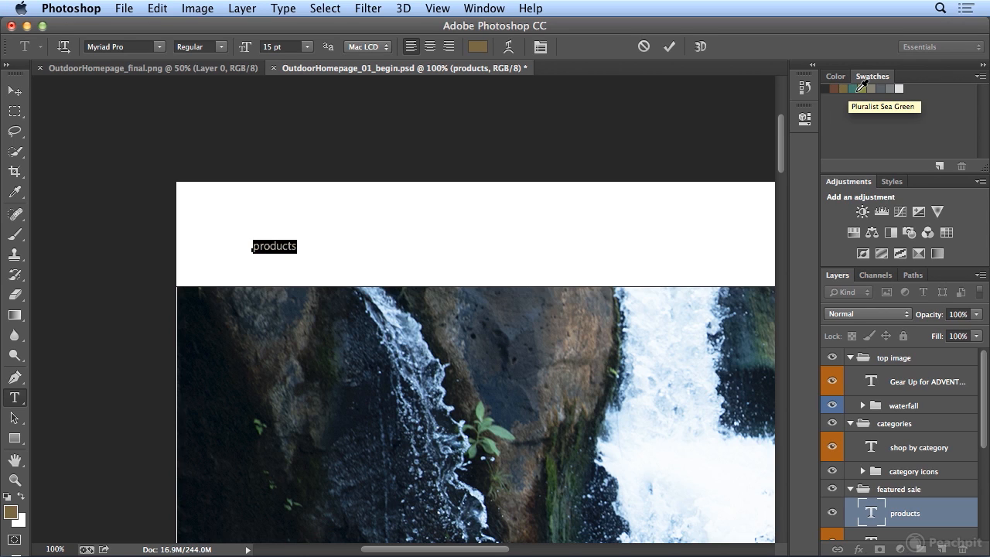
pyautogui.click(862, 88)
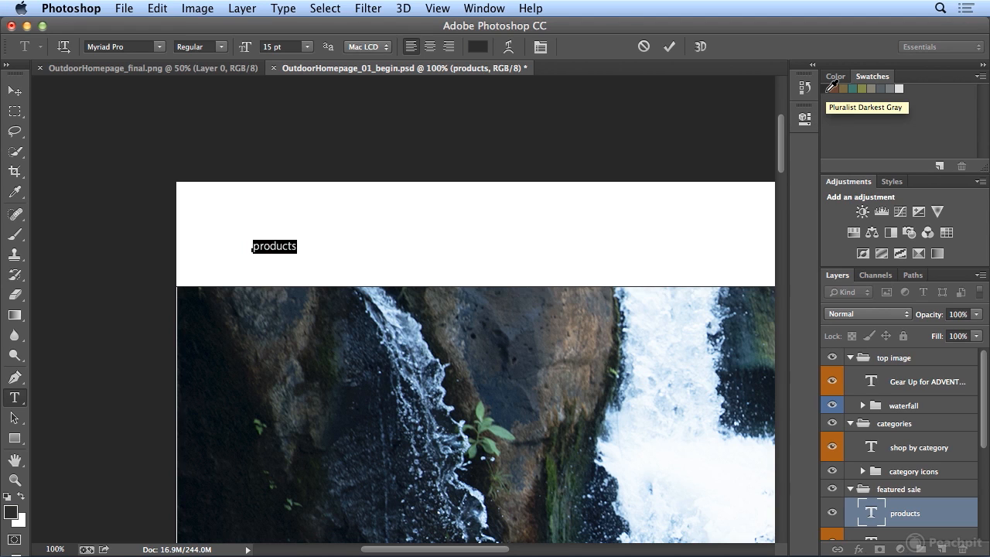
pyautogui.moveTo(478, 54)
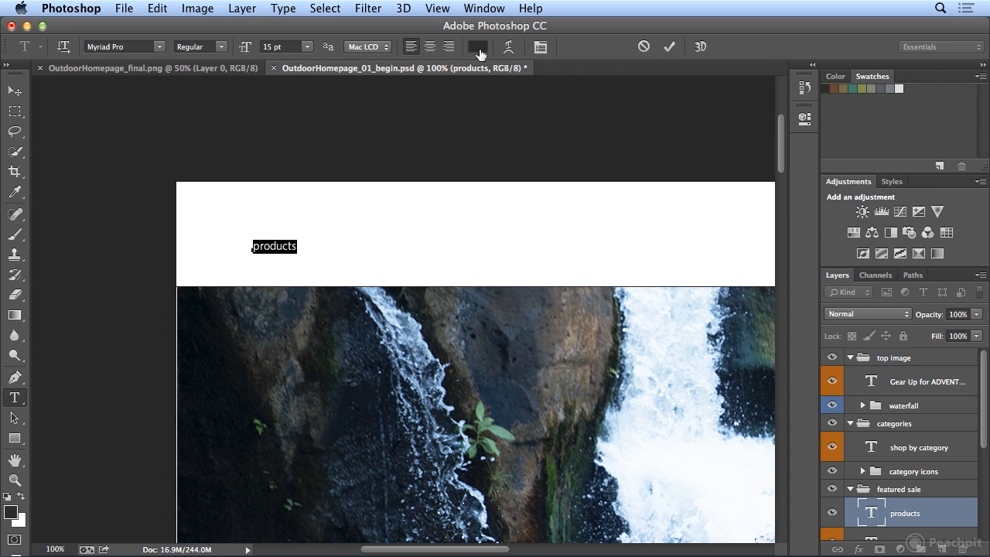
pyautogui.click(477, 46)
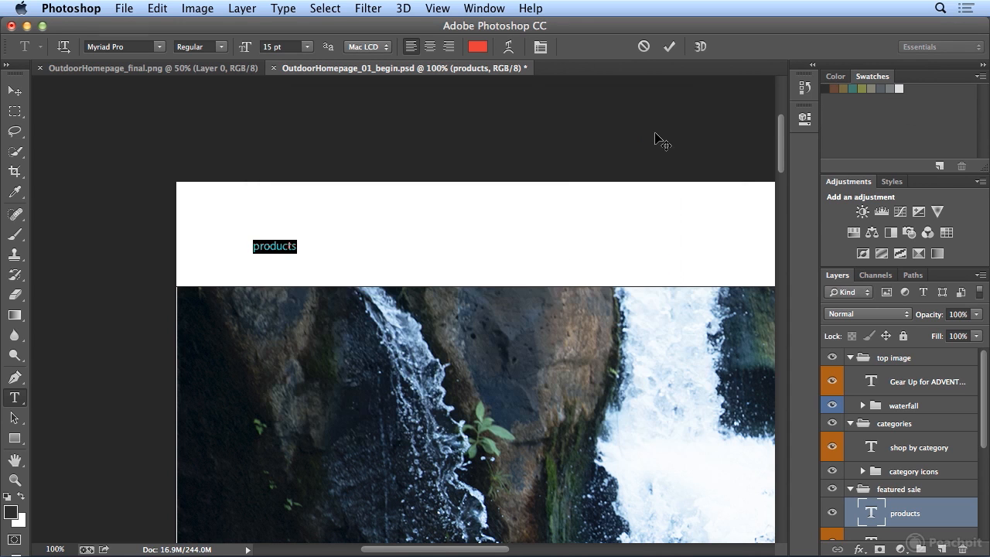
pyautogui.moveTo(31, 491)
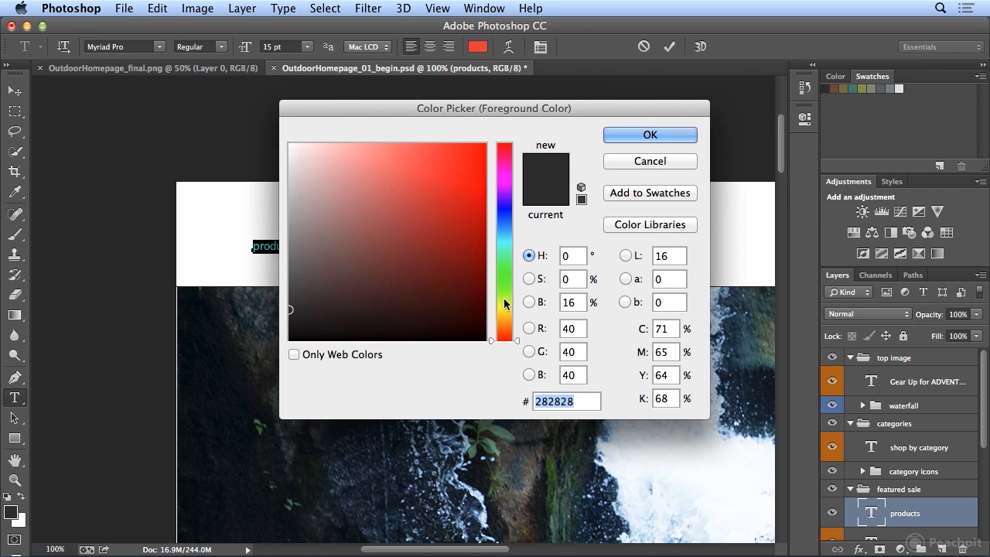
pyautogui.click(650, 135)
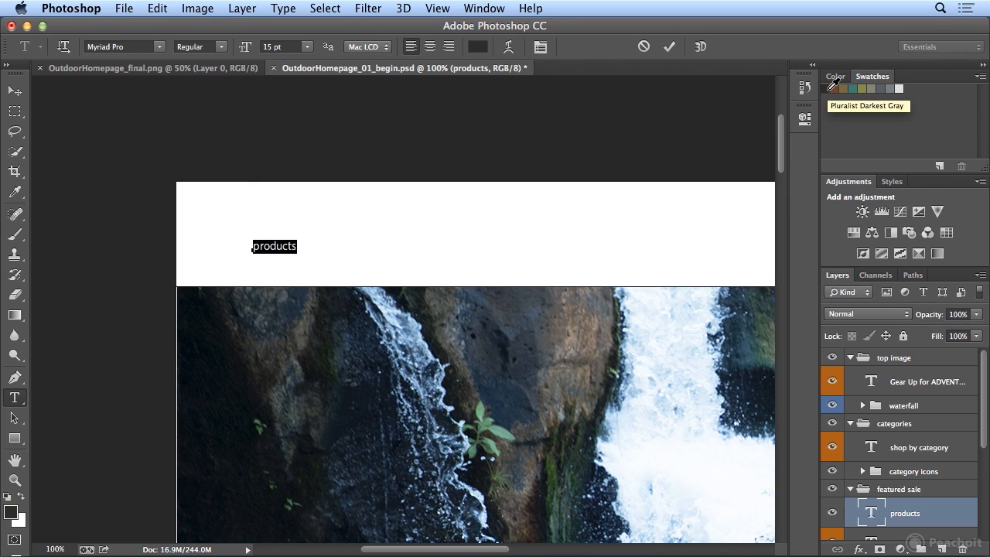
pyautogui.moveTo(424, 87)
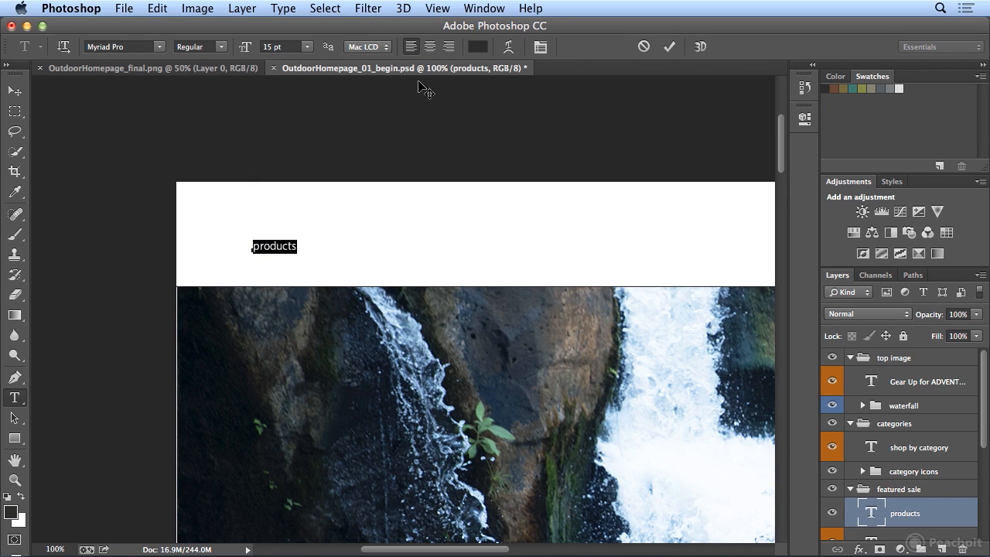
pyautogui.moveTo(400, 73)
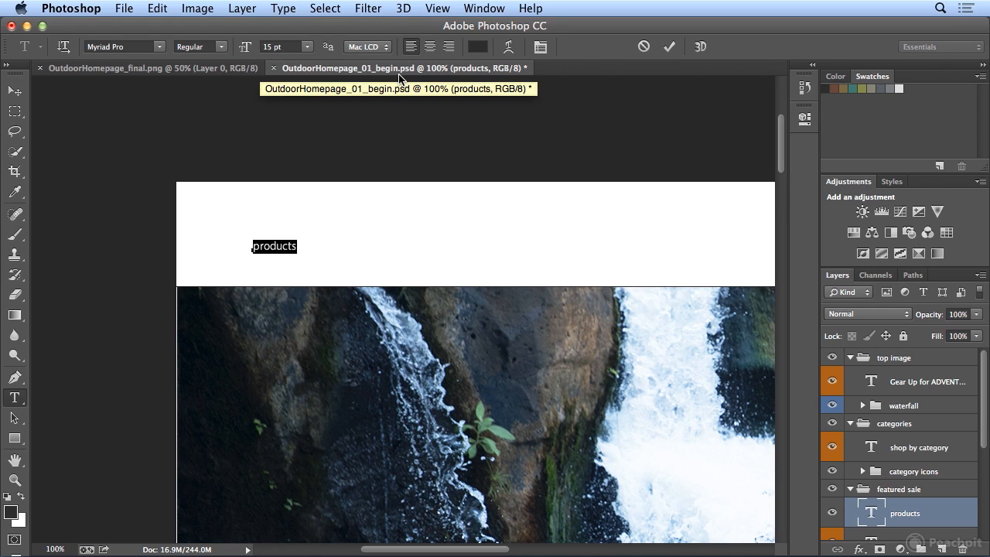
pyautogui.moveTo(401, 151)
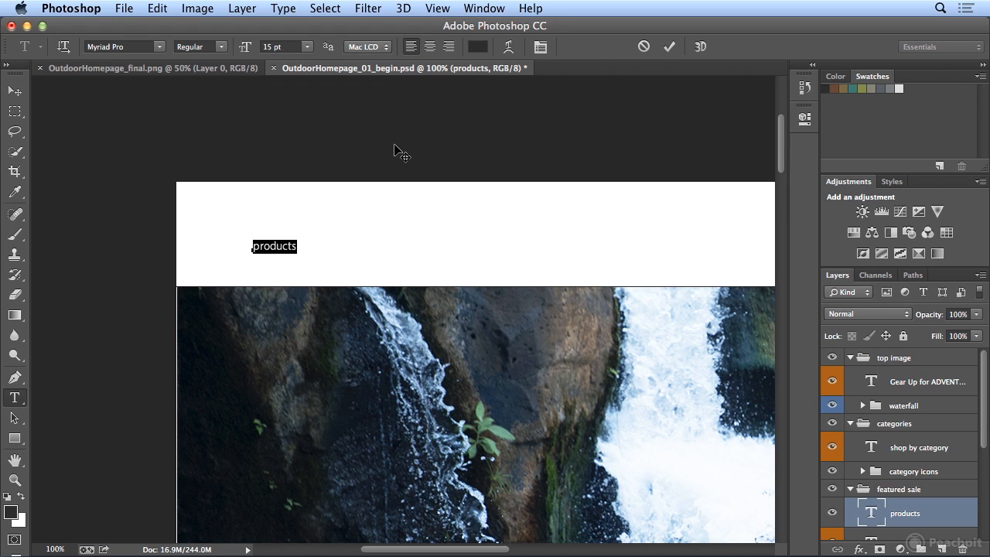